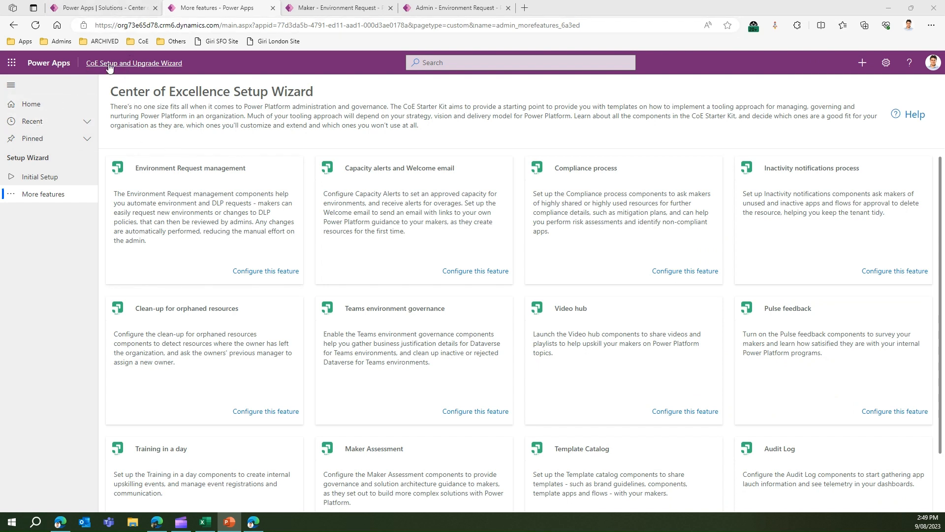
mouse_move(148, 175)
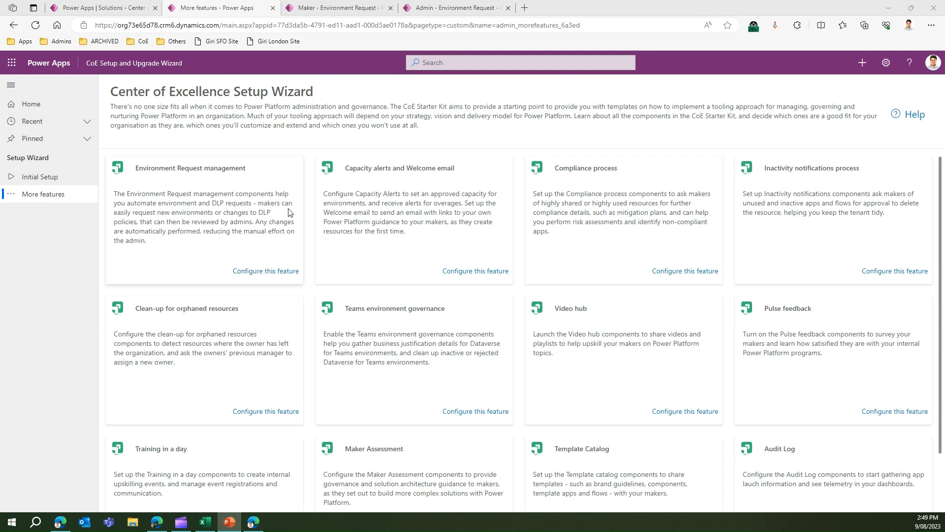
Step: Start configuring Environment Request management and dismiss the Missing prerequisite warning
left_click(265, 270)
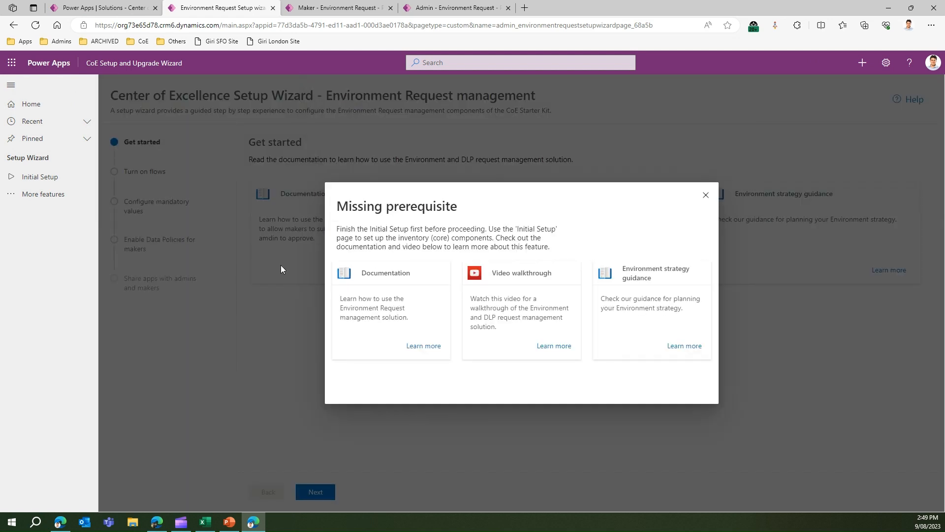
left_click(705, 194)
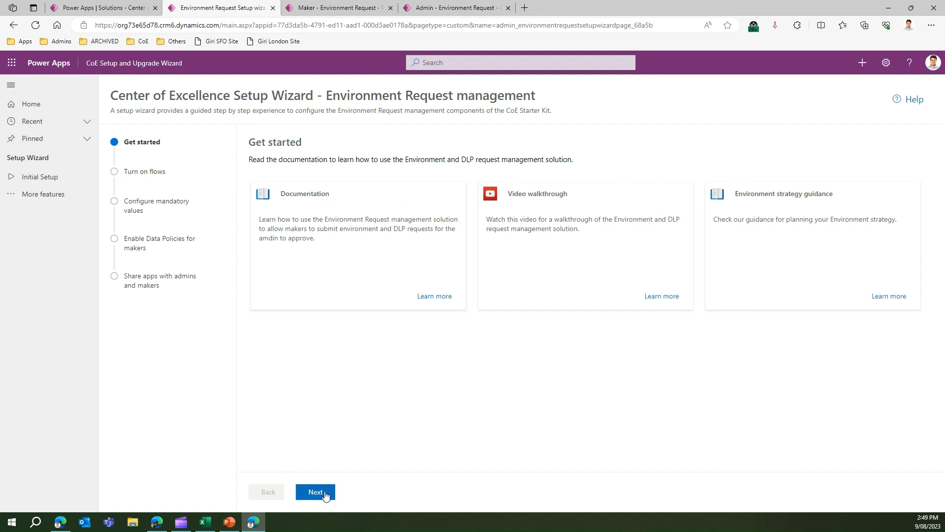
Step: Advance the wizard to the Turn on flows step showing all nine flows On
left_click(315, 492)
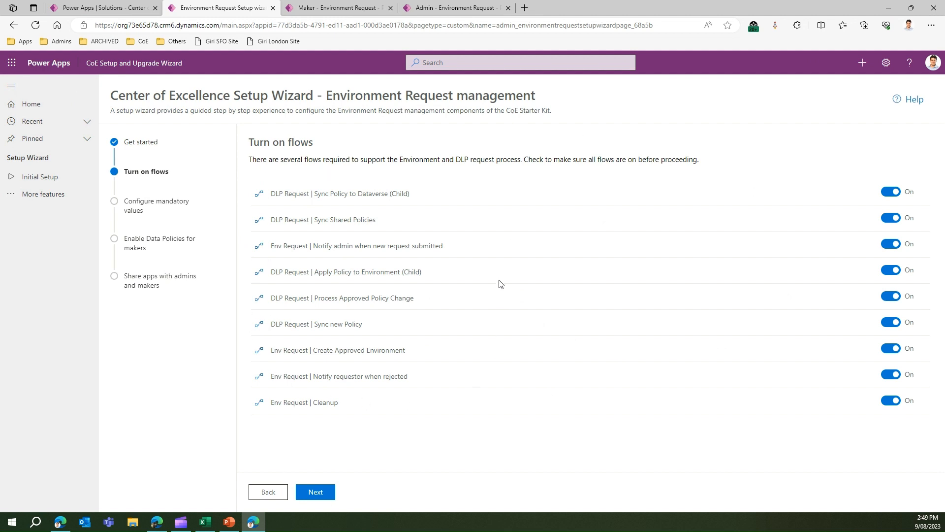
mouse_move(503, 280)
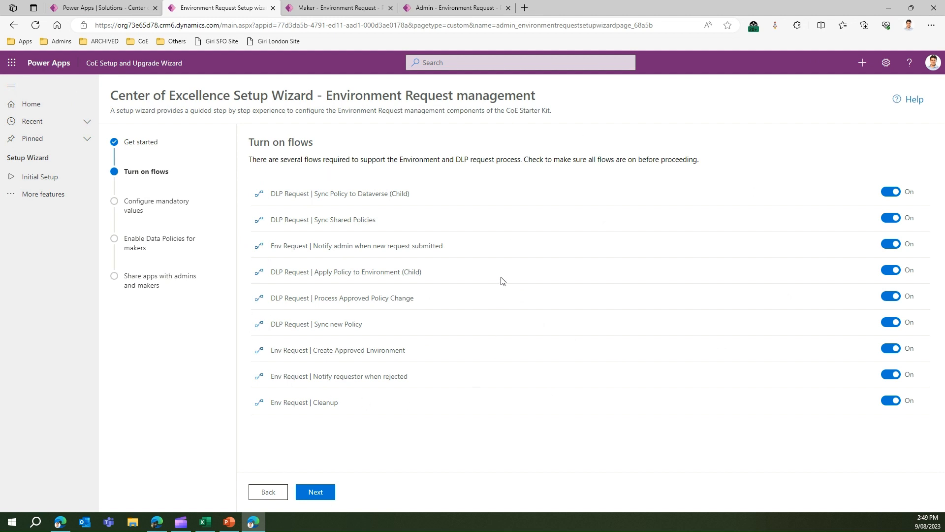
mouse_move(305, 215)
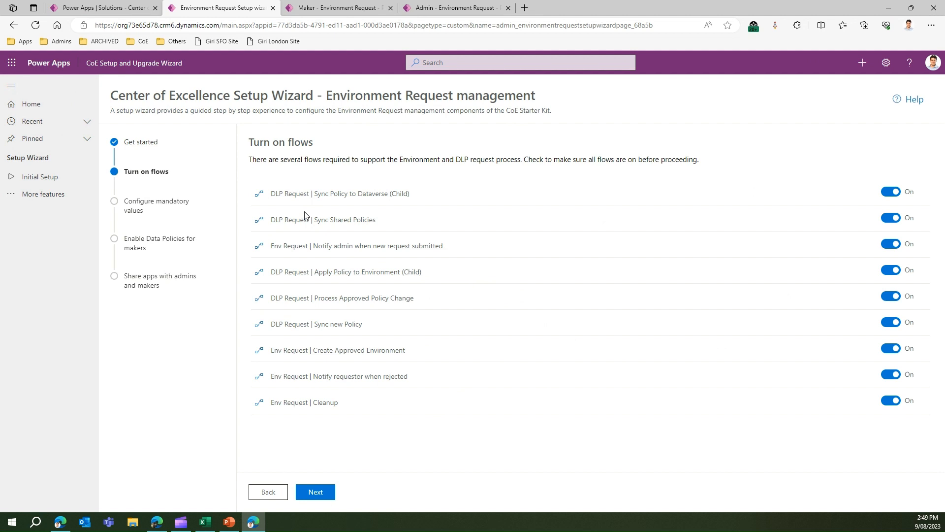
mouse_move(333, 222)
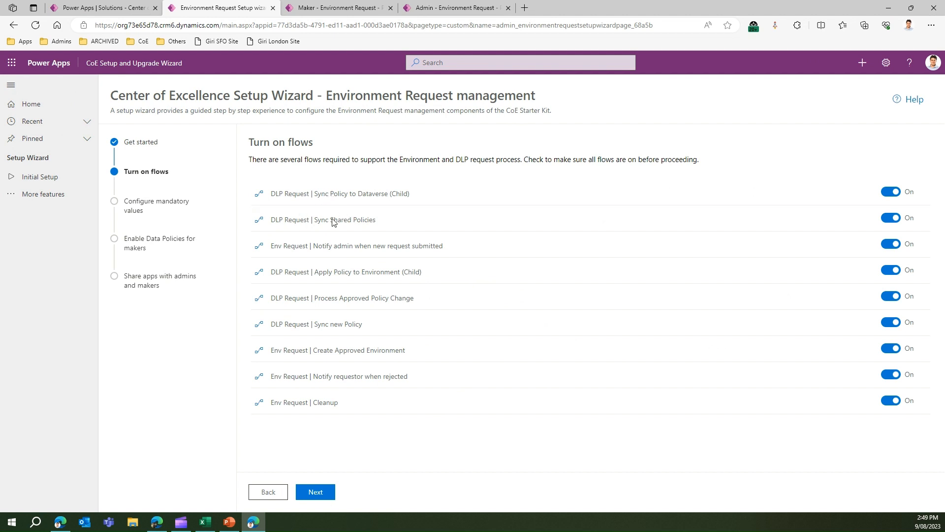
mouse_move(371, 175)
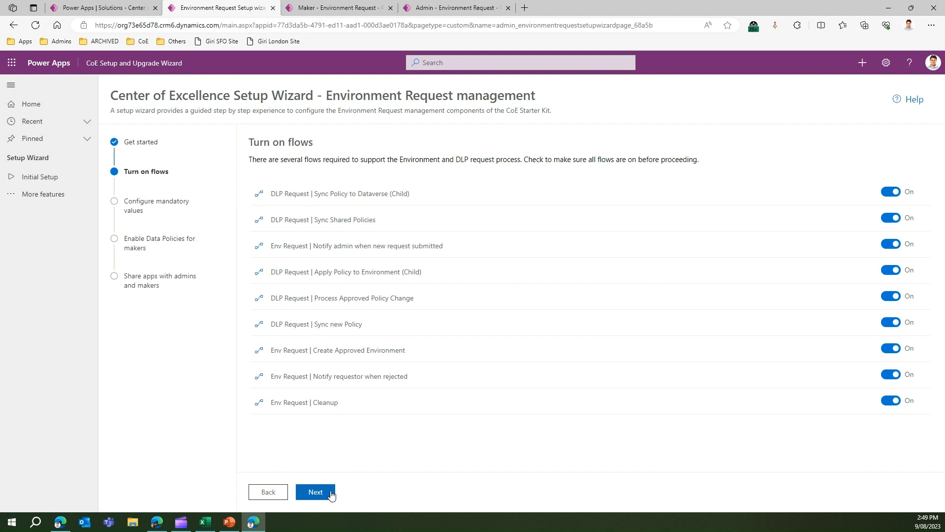
Step: Pass Configure mandatory values with auto-approval No and cost tracking Yes, reaching Enable Data Policies for makers
left_click(315, 492)
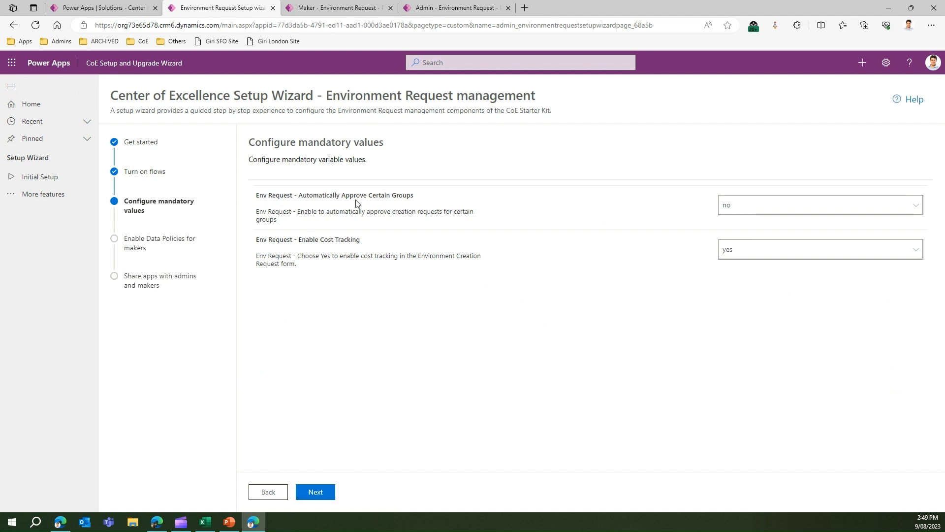
mouse_move(571, 216)
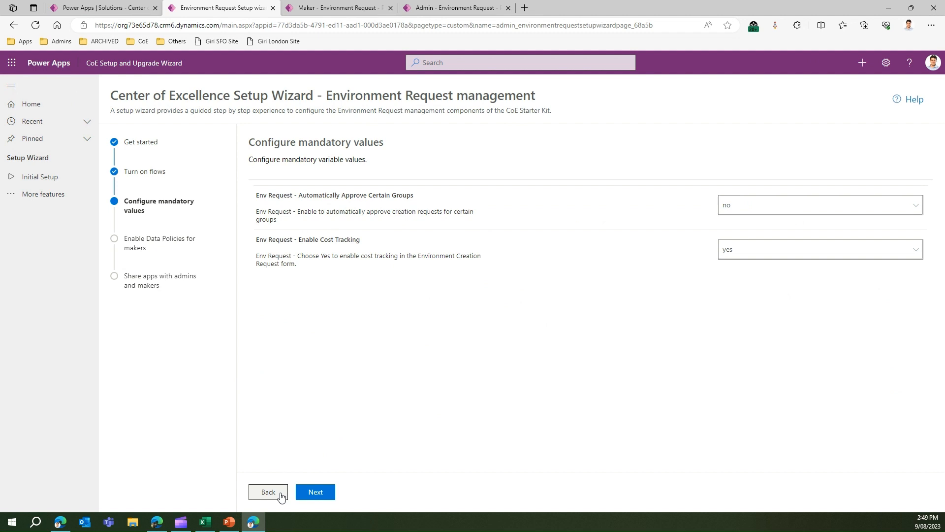
left_click(315, 493)
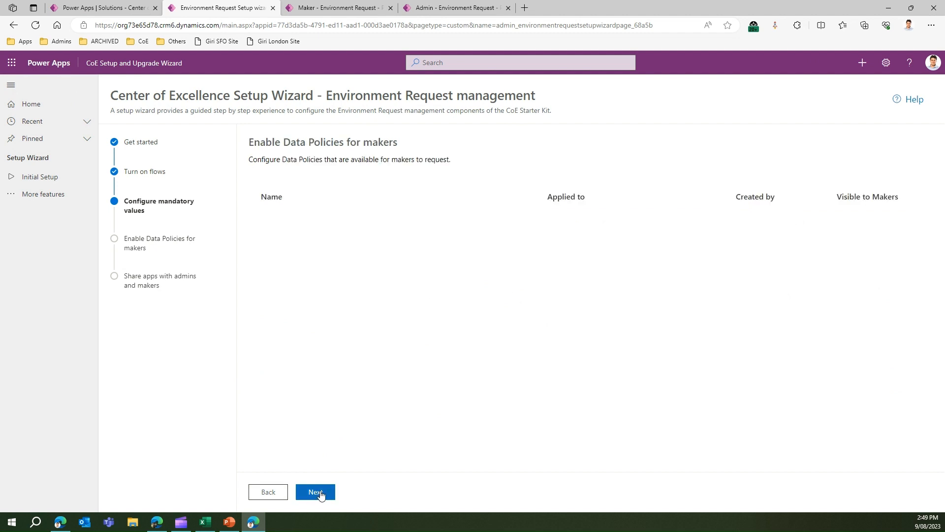
Step: Move past the maker data policies step to Share apps with admins and makers
left_click(315, 492)
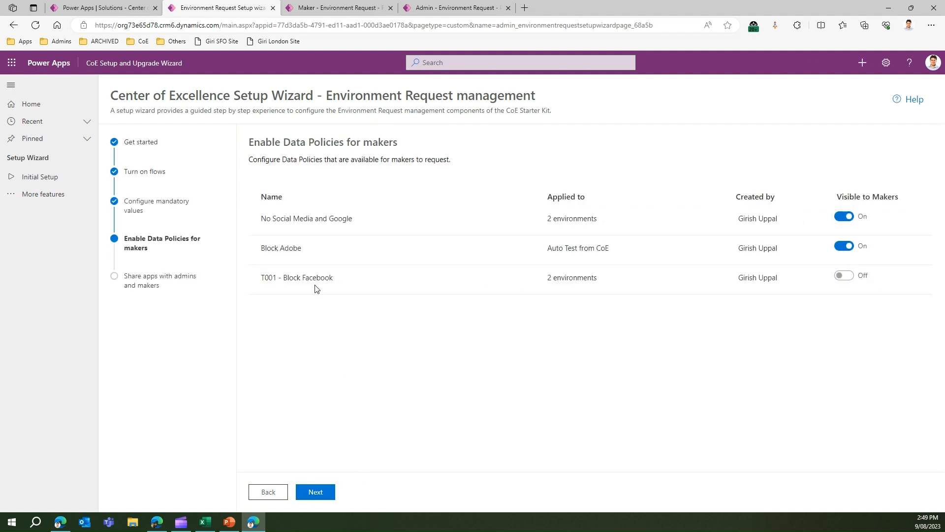
mouse_move(340, 247)
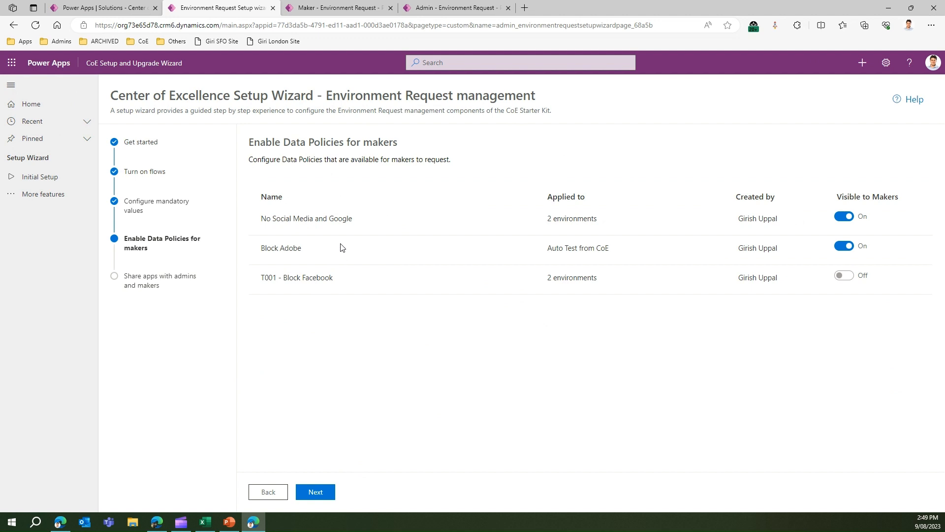
mouse_move(334, 248)
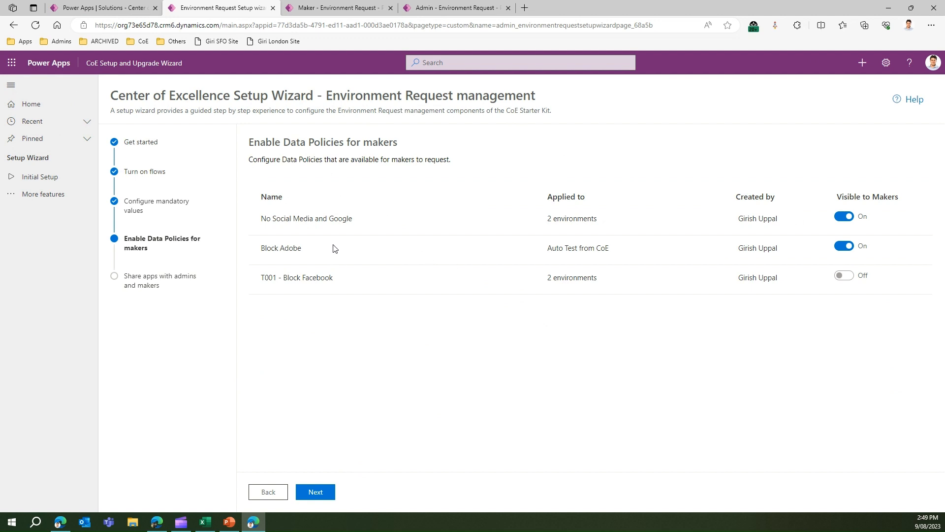
left_click(315, 492)
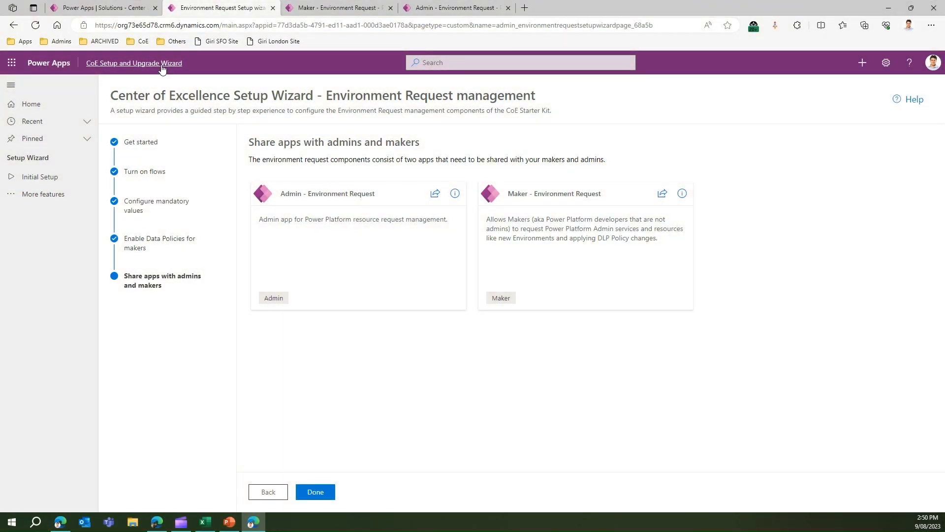
mouse_move(337, 175)
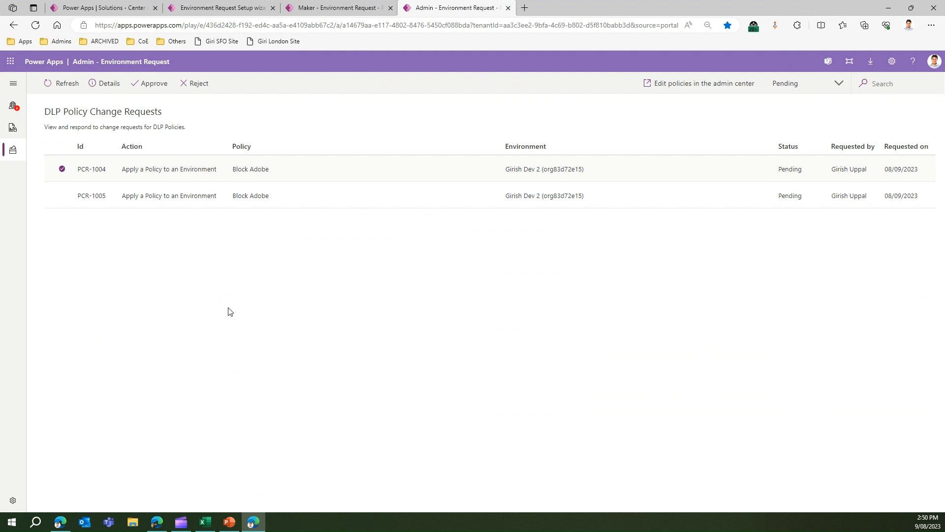
mouse_move(224, 307)
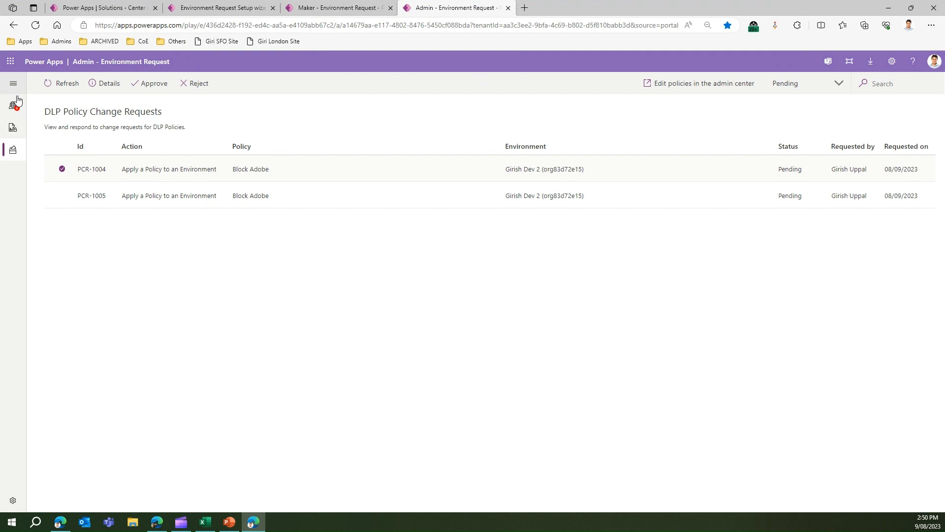
mouse_move(16, 82)
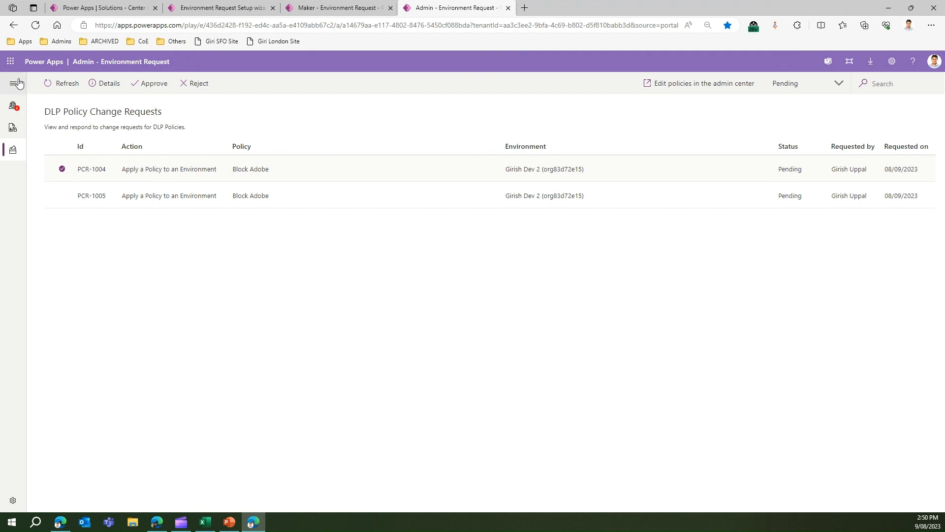
Step: Expand navigation, visit Data policies, then return to the three pending environment creation requests
left_click(17, 83)
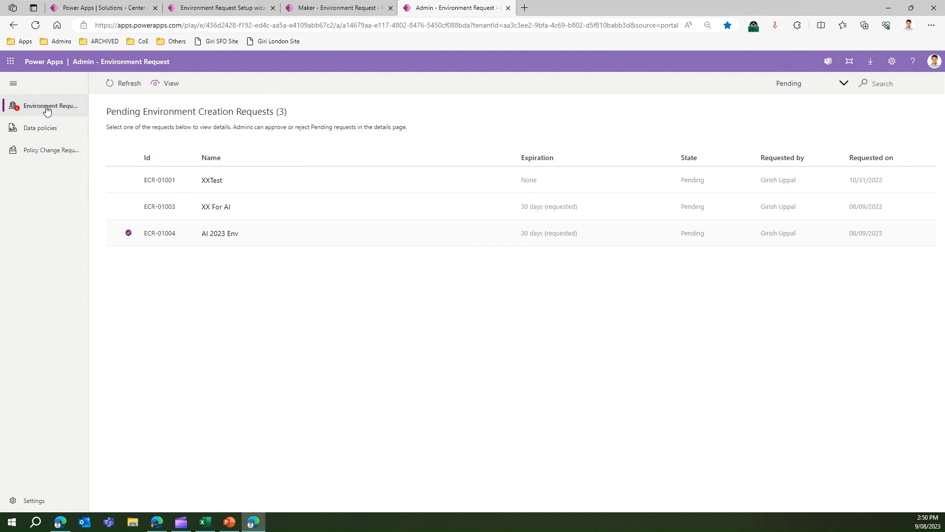
mouse_move(47, 133)
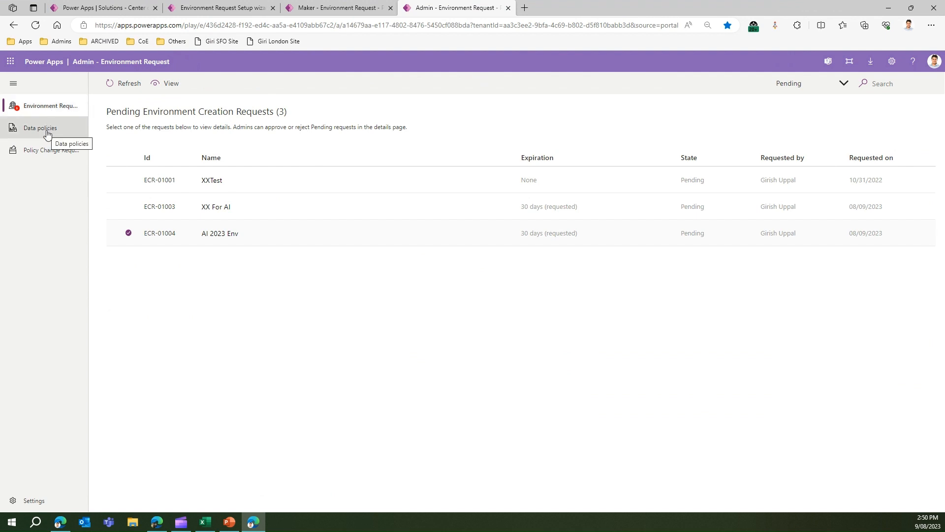
left_click(40, 128)
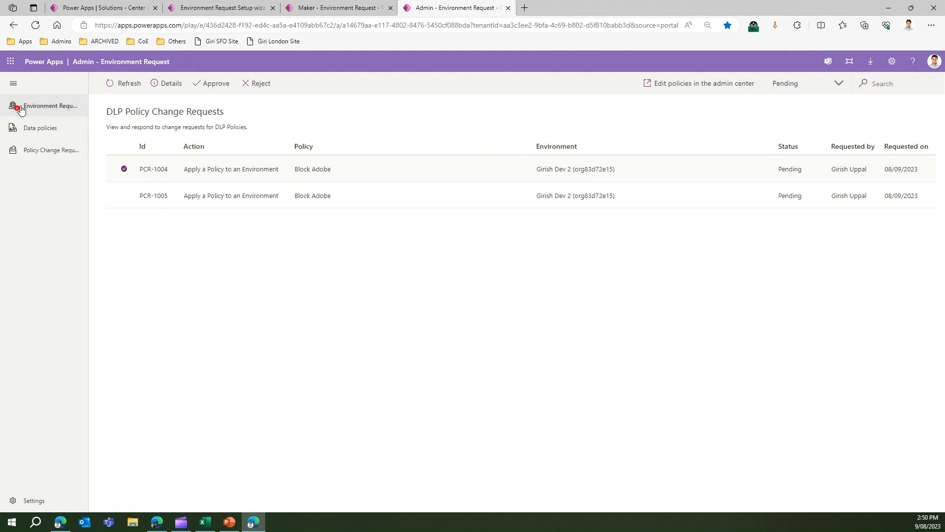
left_click(49, 107)
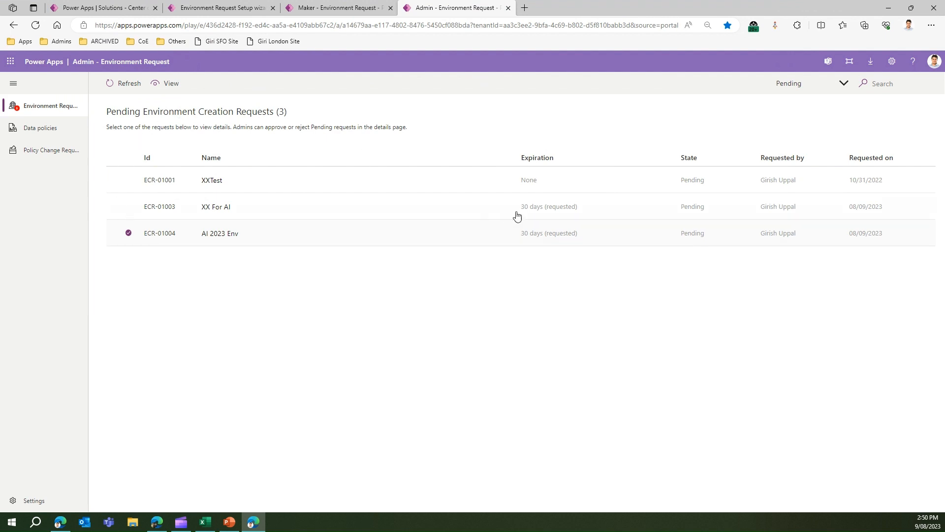
mouse_move(144, 268)
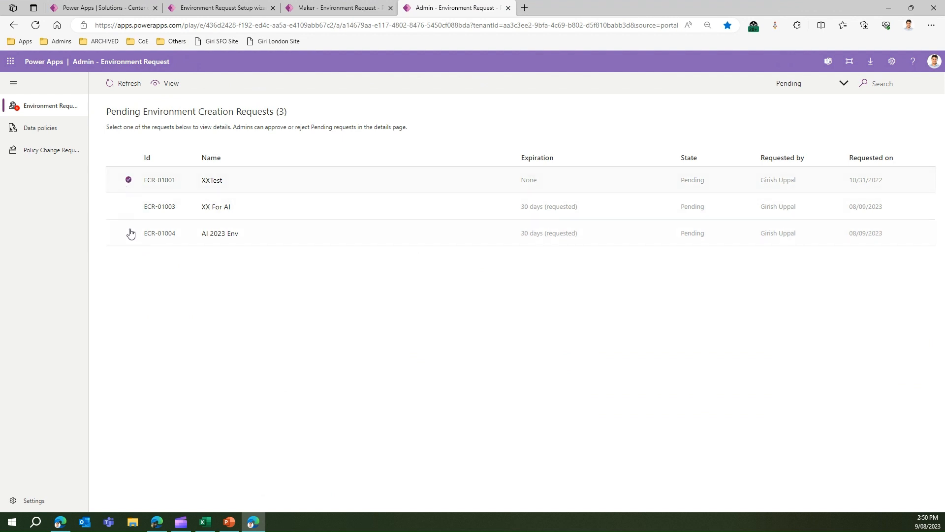
left_click(131, 234)
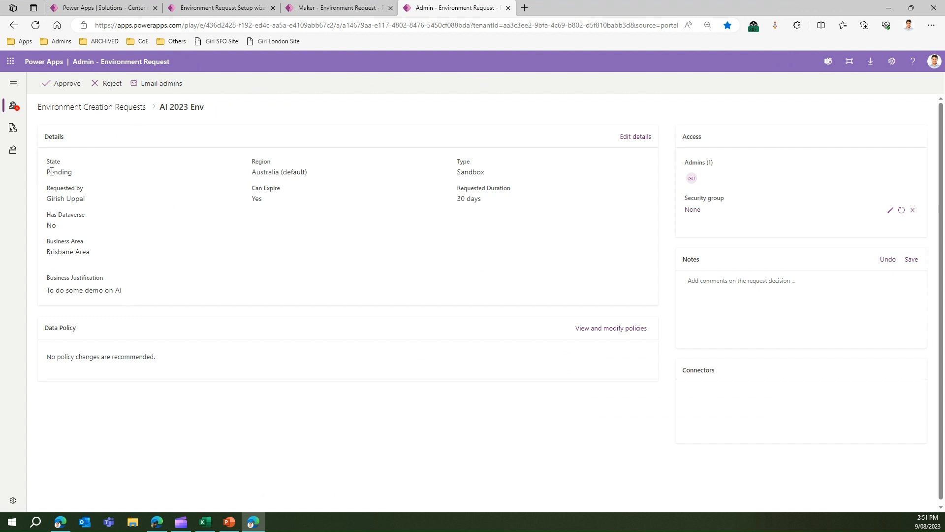
double_click(59, 171)
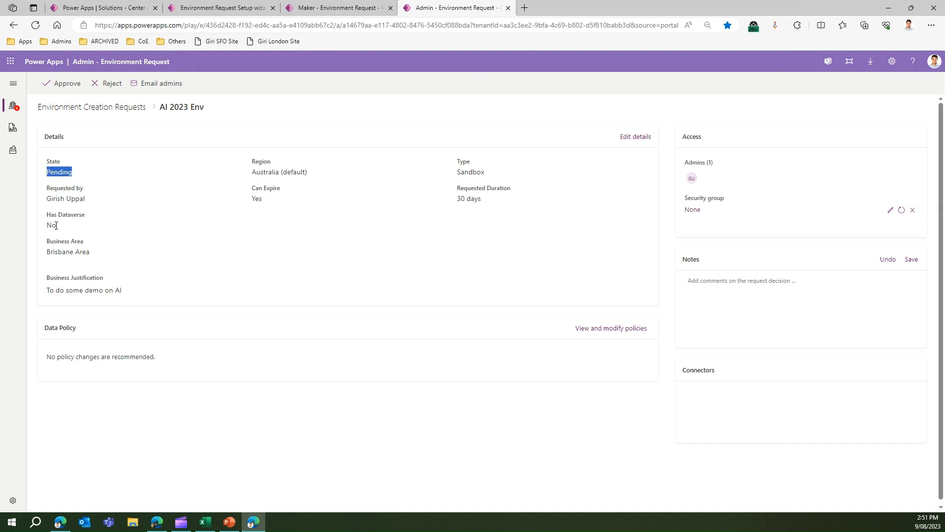
double_click(256, 198)
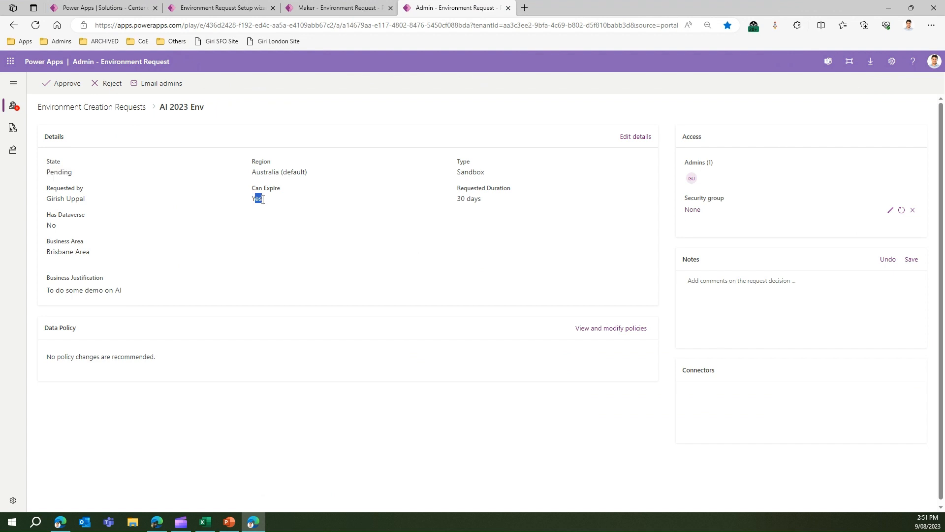
double_click(469, 199)
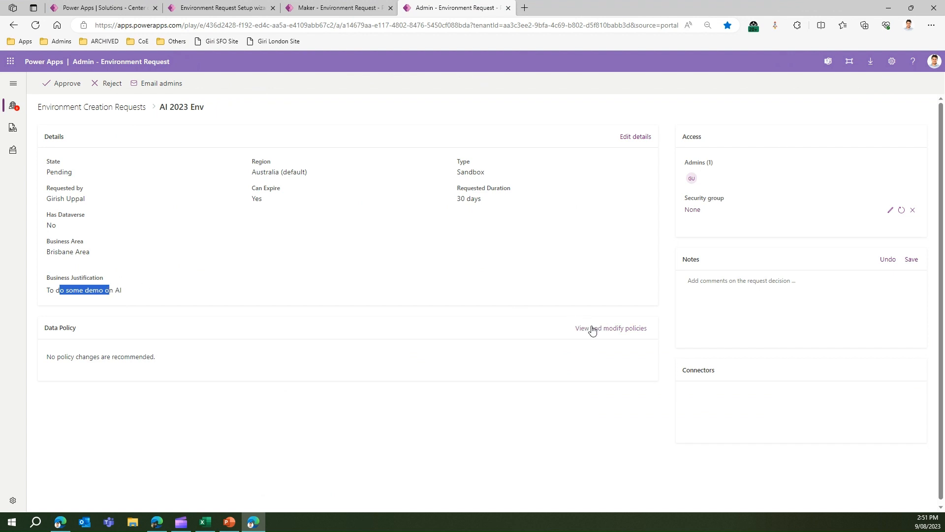
left_click(611, 328)
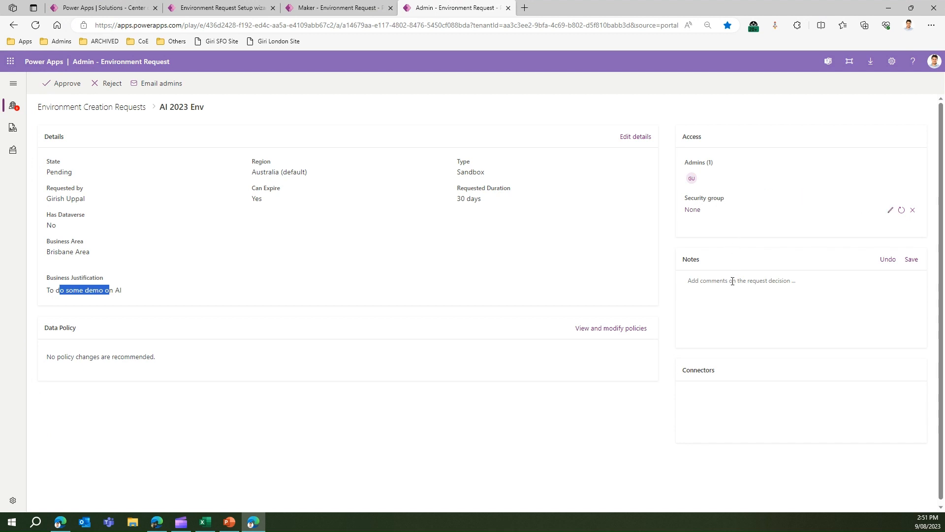
left_click(750, 282)
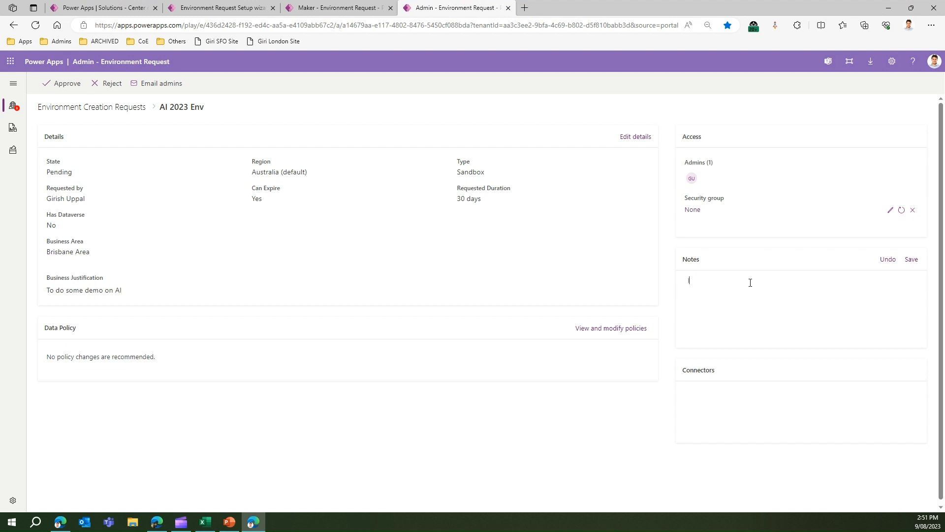
Step: Save the note 'I dont approve the justification' on the AI 2023 Env request
type("I dont approve")
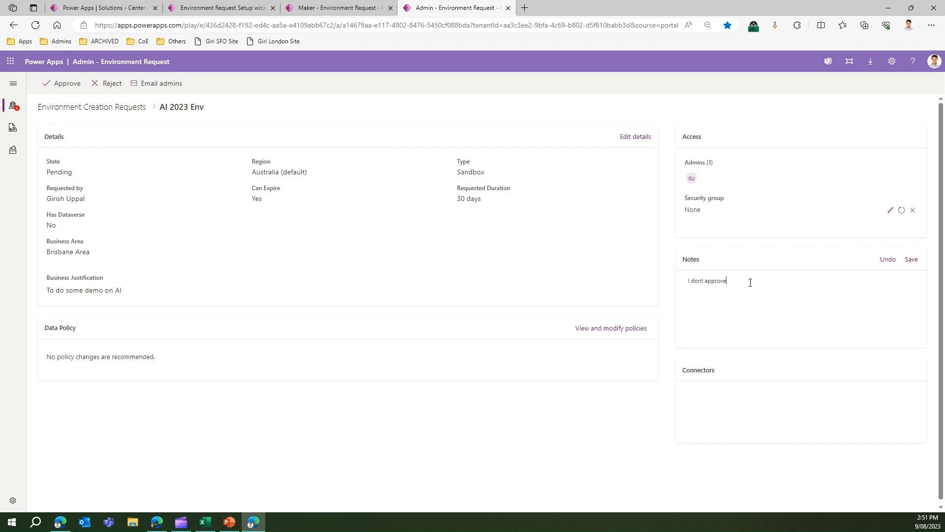
type("the jus")
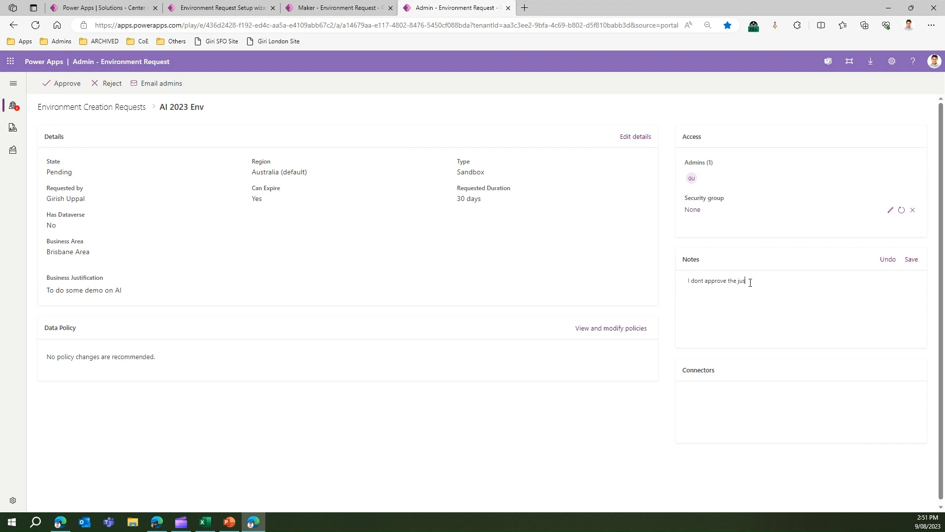
type("tification")
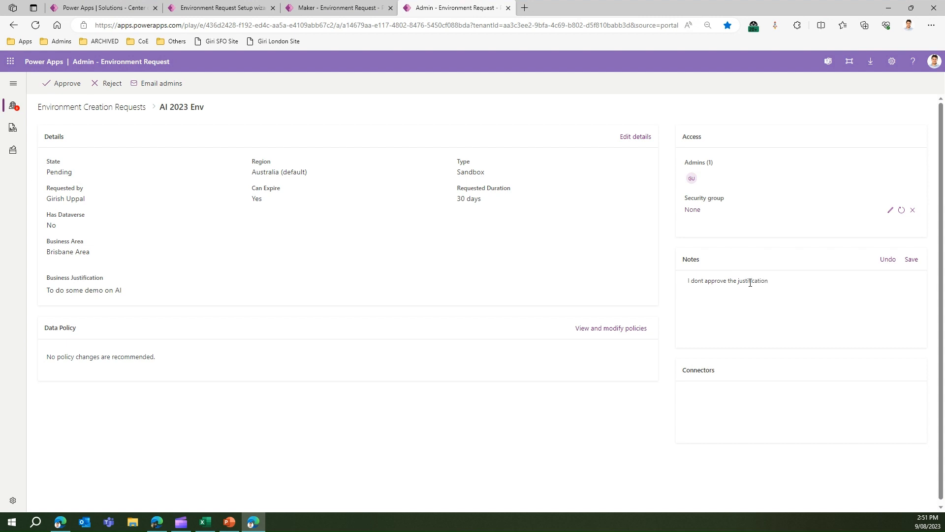
left_click(911, 259)
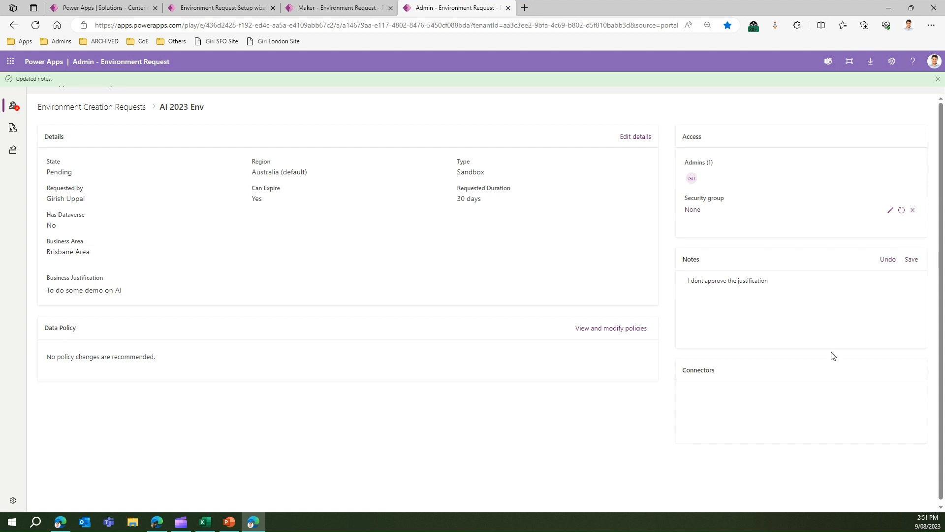
mouse_move(169, 116)
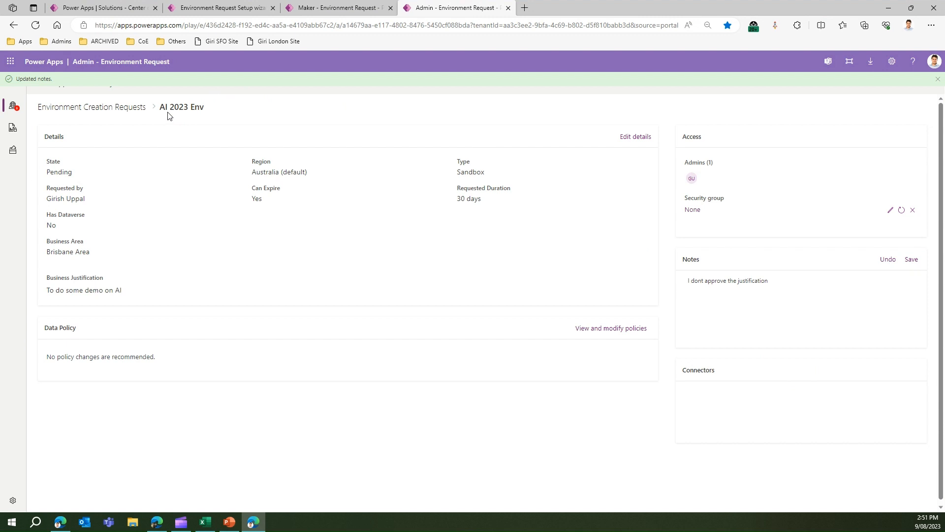
mouse_move(421, 240)
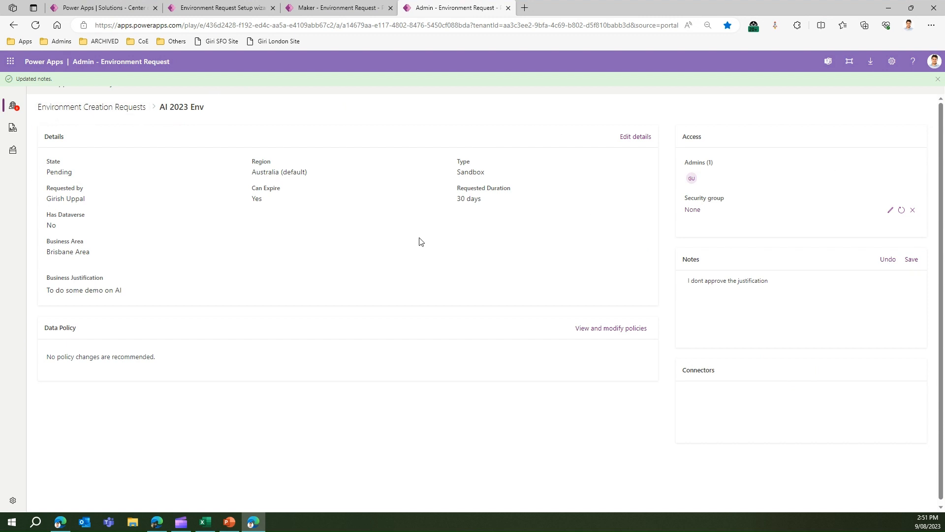
mouse_move(482, 255)
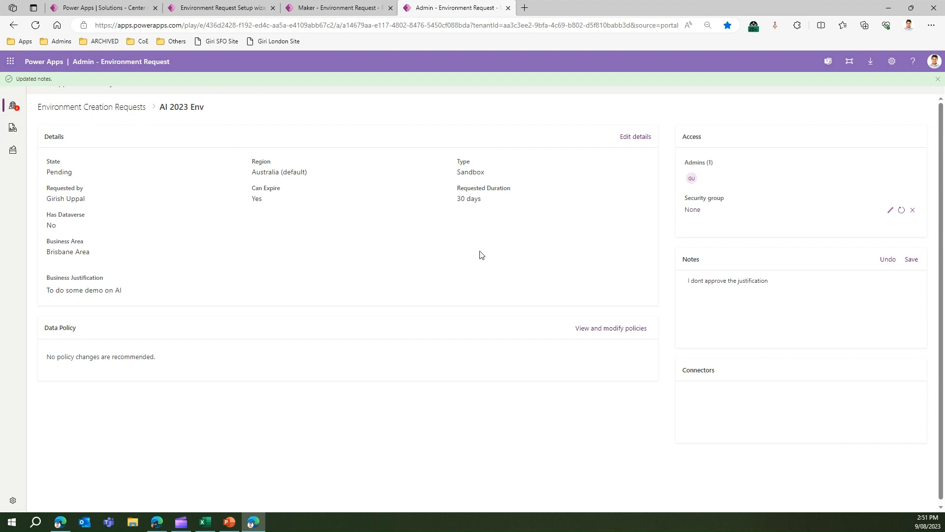
left_click(11, 106)
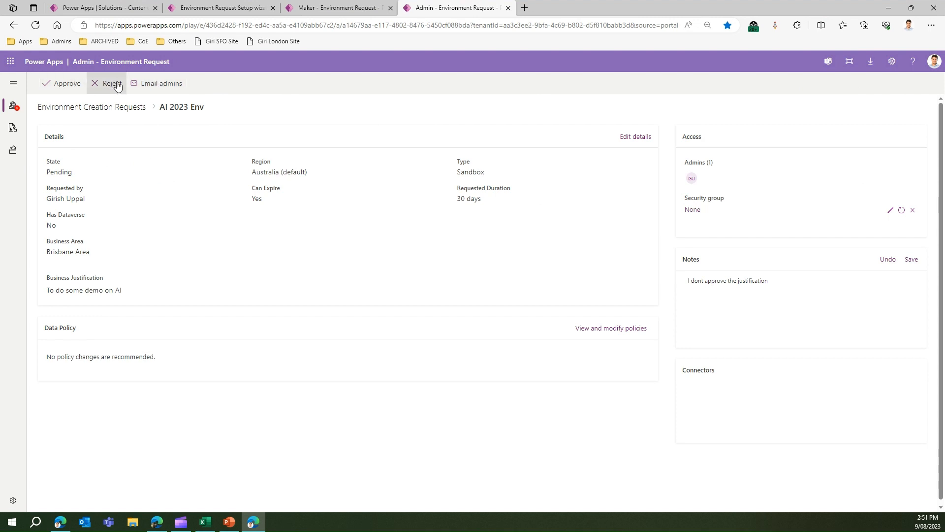
Step: Reject the AI 2023 Env request and go to the Data policies list
left_click(110, 83)
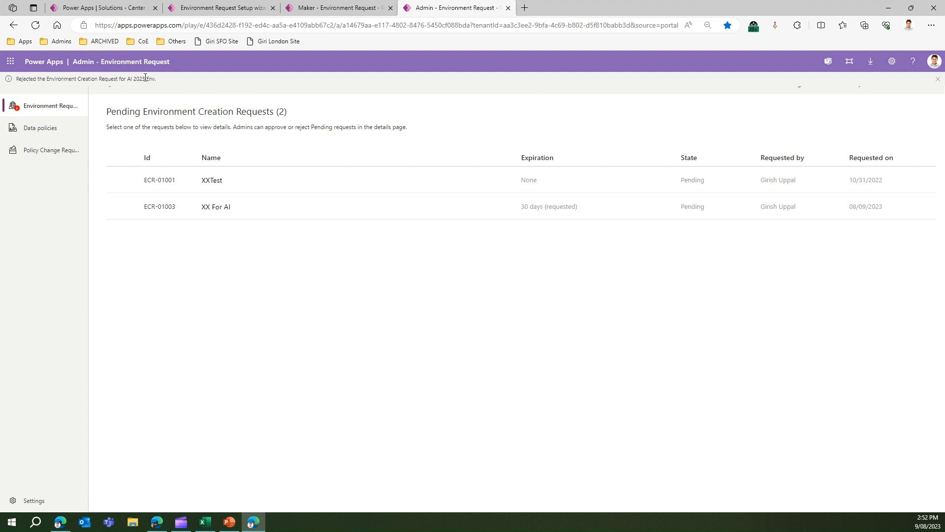
mouse_move(51, 134)
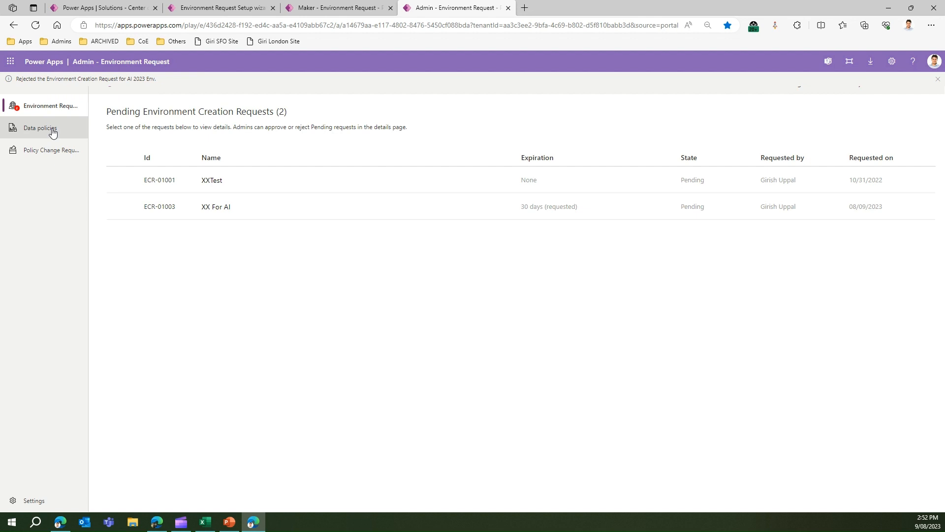
left_click(37, 128)
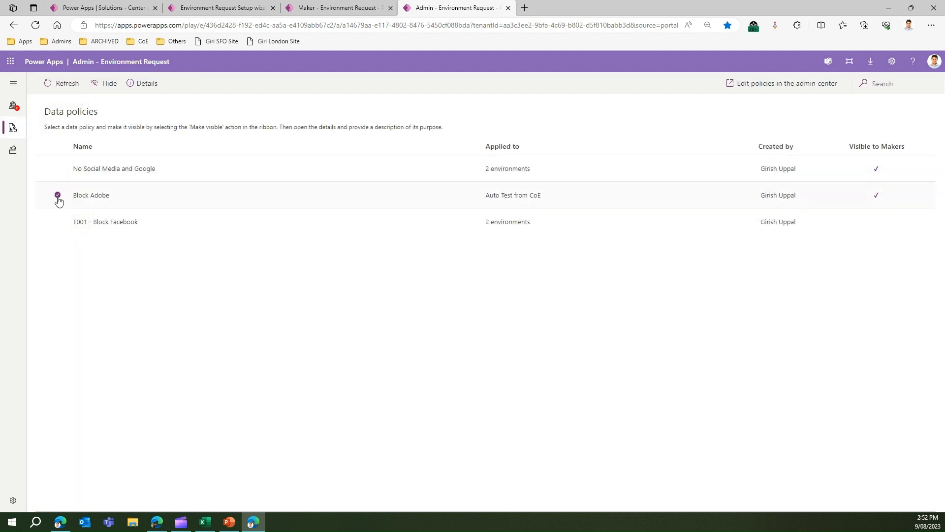
Step: Hide No Social Media and Google from makers, leaving only Block Adobe visible
left_click(57, 195)
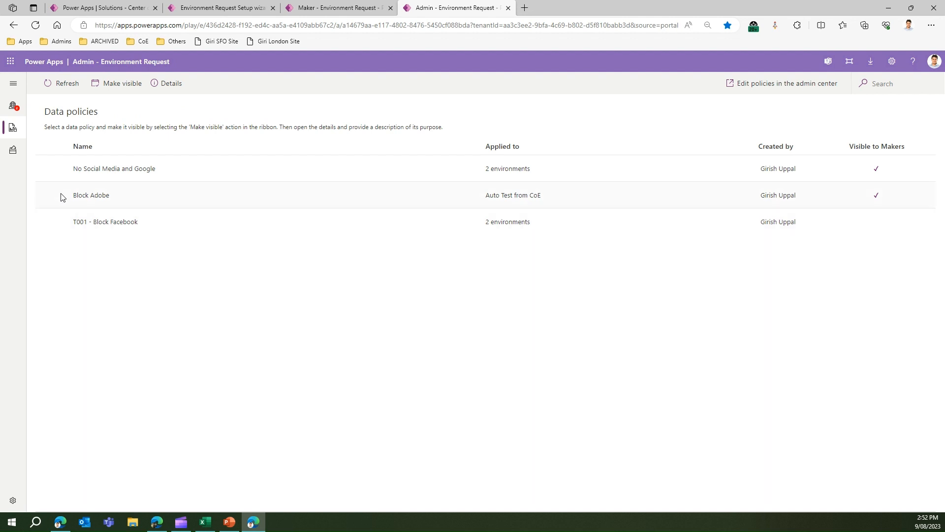
left_click(114, 168)
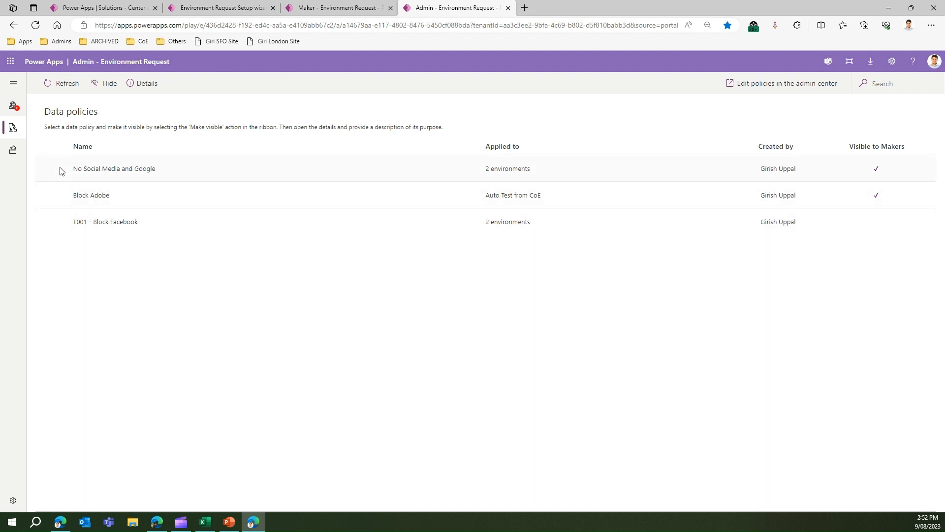
left_click(57, 168)
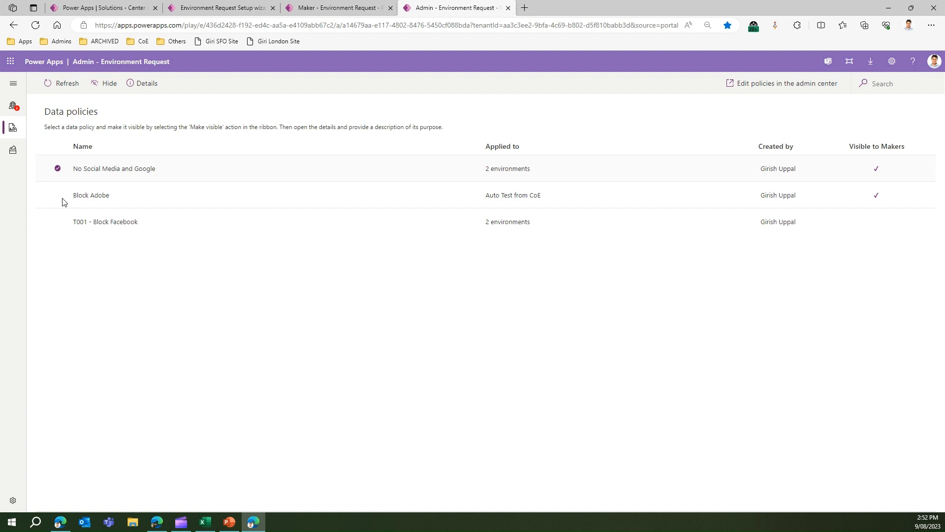
mouse_move(68, 215)
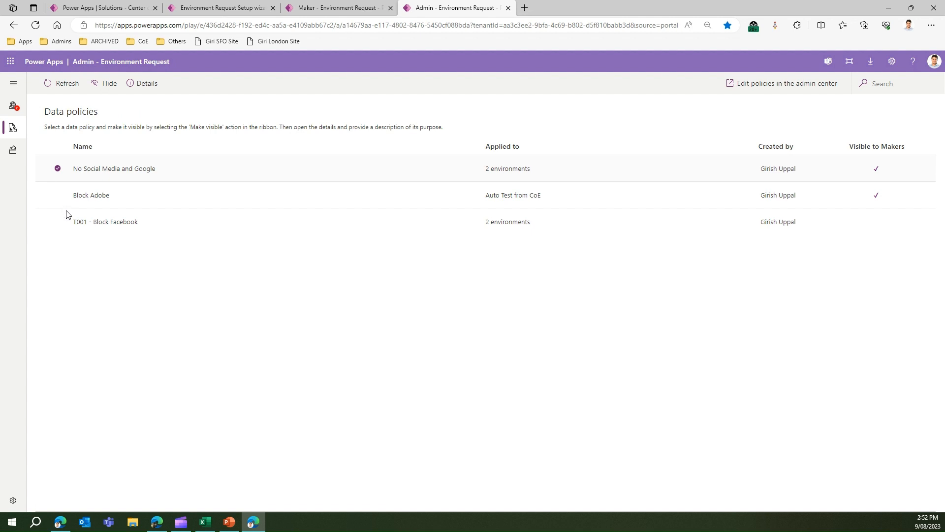
left_click(57, 222)
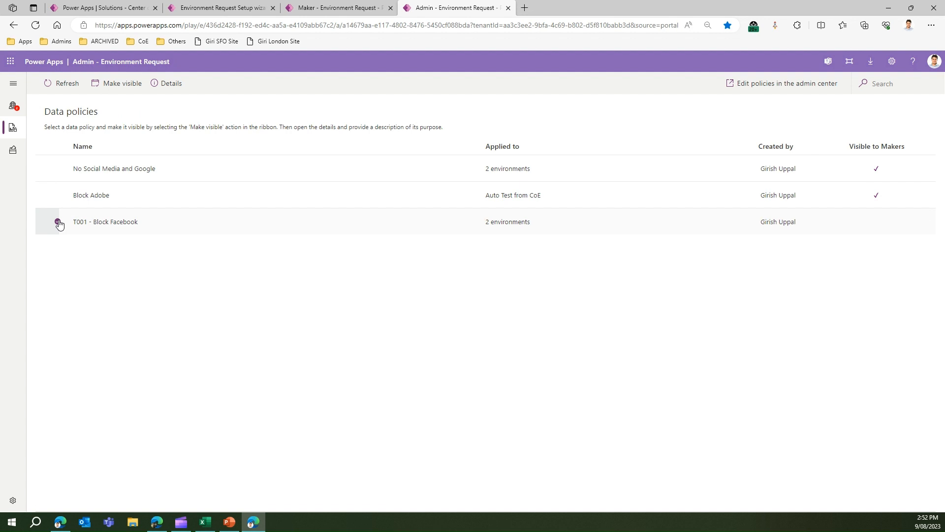
left_click(57, 222)
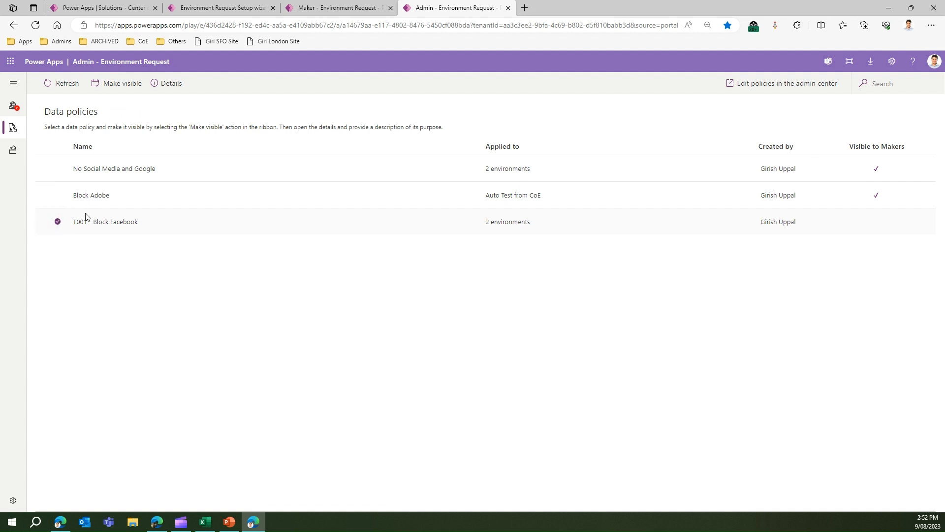
mouse_move(116, 82)
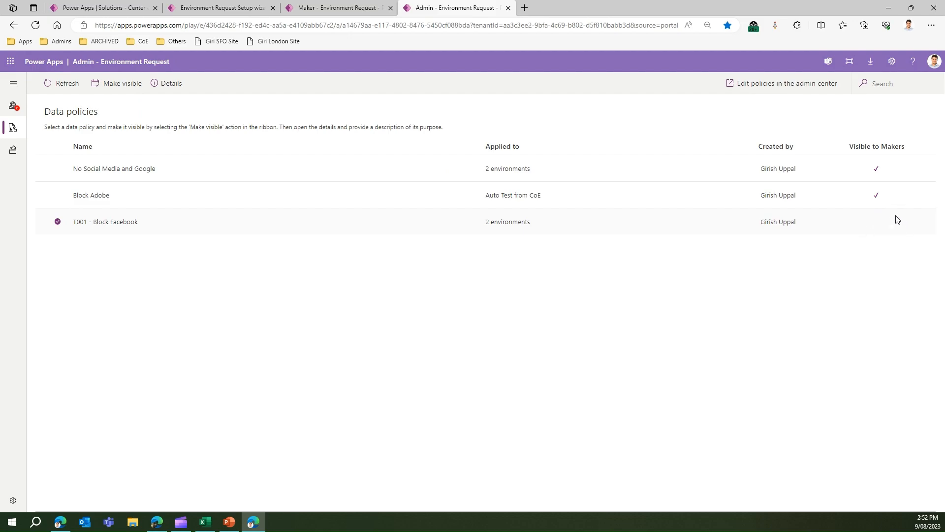
left_click(132, 222)
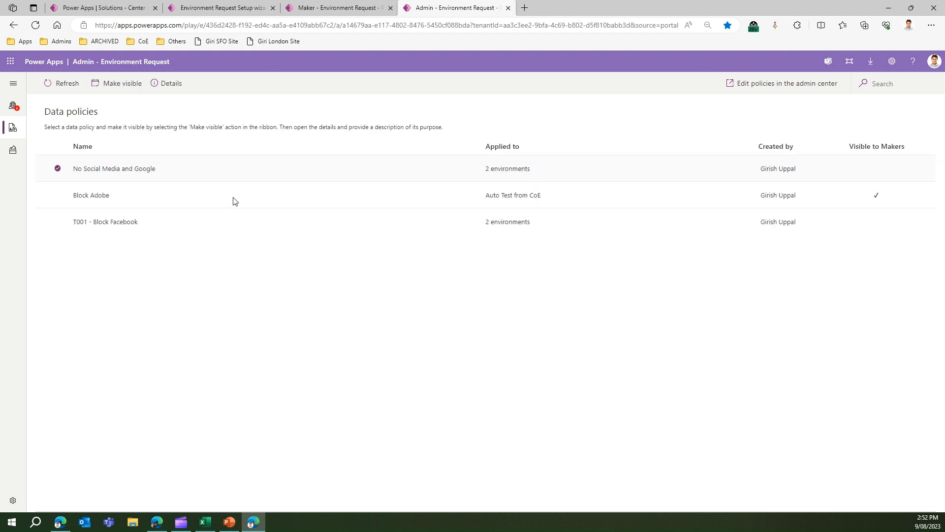
mouse_move(404, 245)
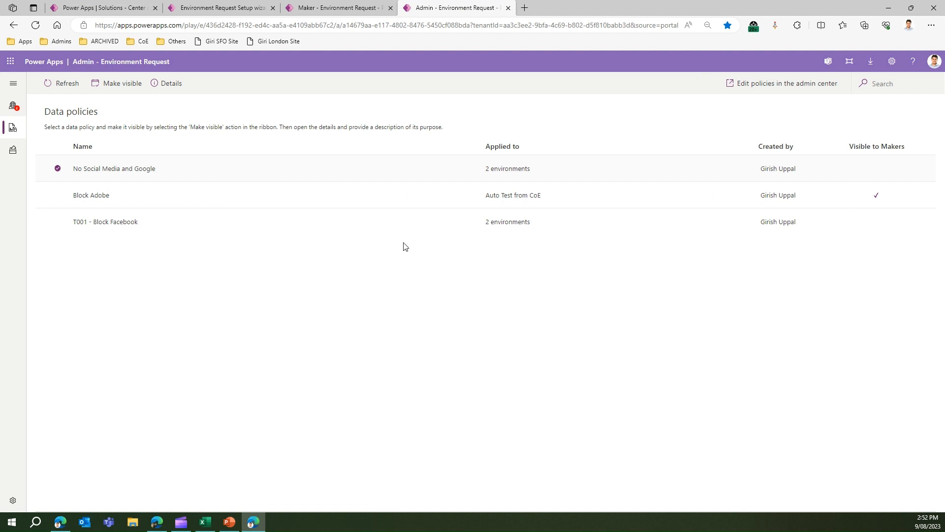
mouse_move(118, 260)
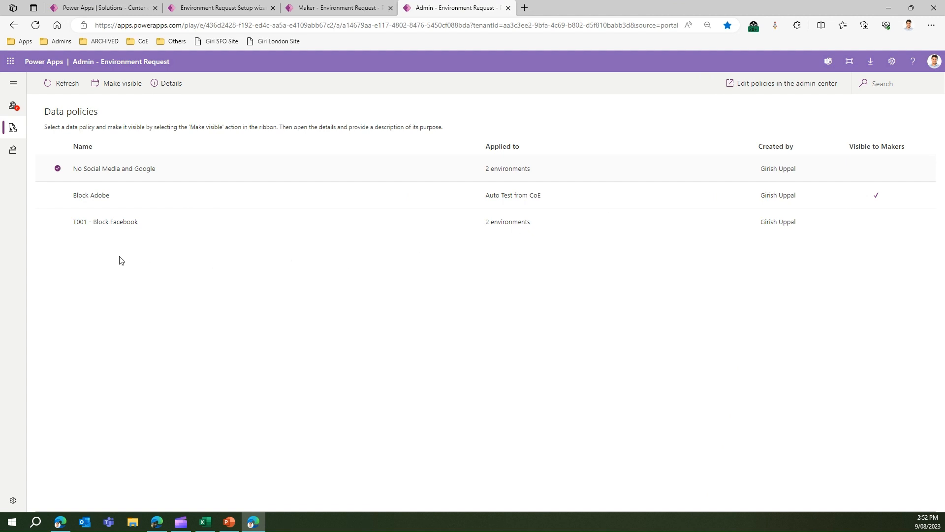
mouse_move(59, 199)
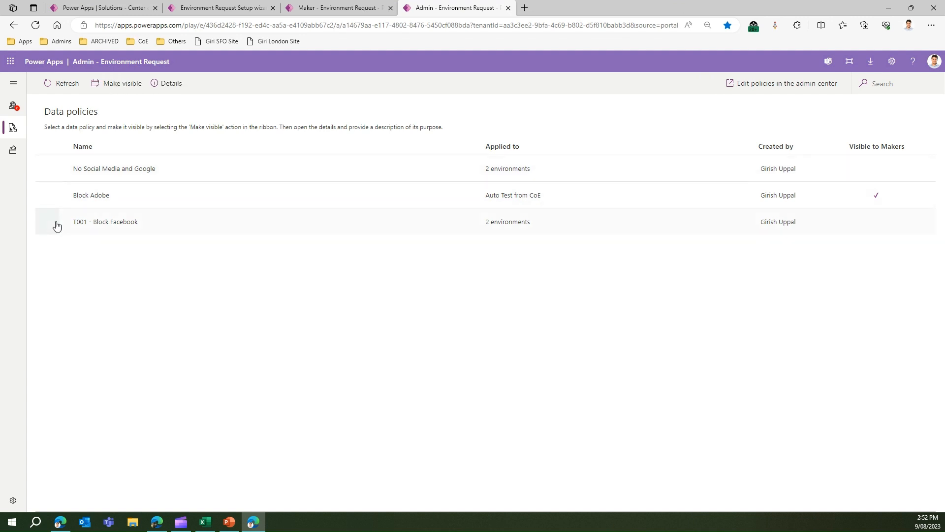
Step: Make T001 - Block Facebook visible to makers with description 'make visible' and save
left_click(57, 221)
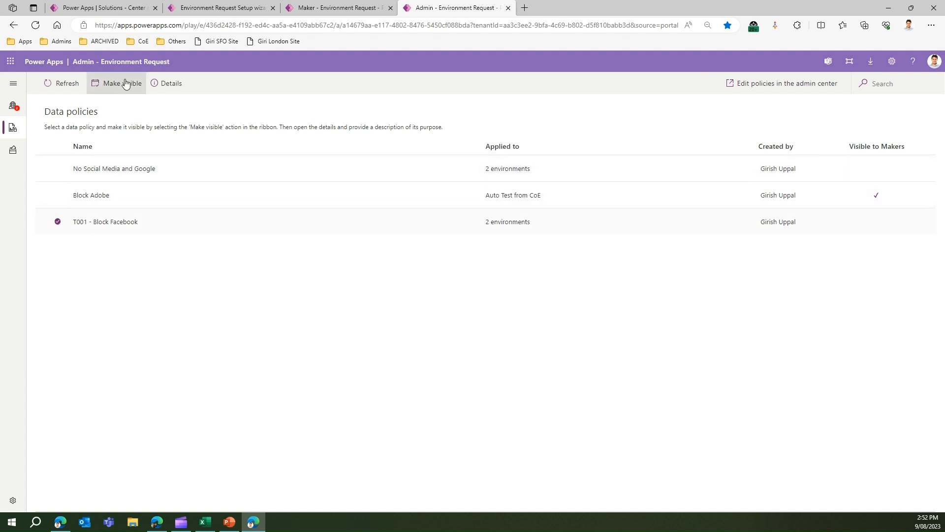
left_click(121, 83)
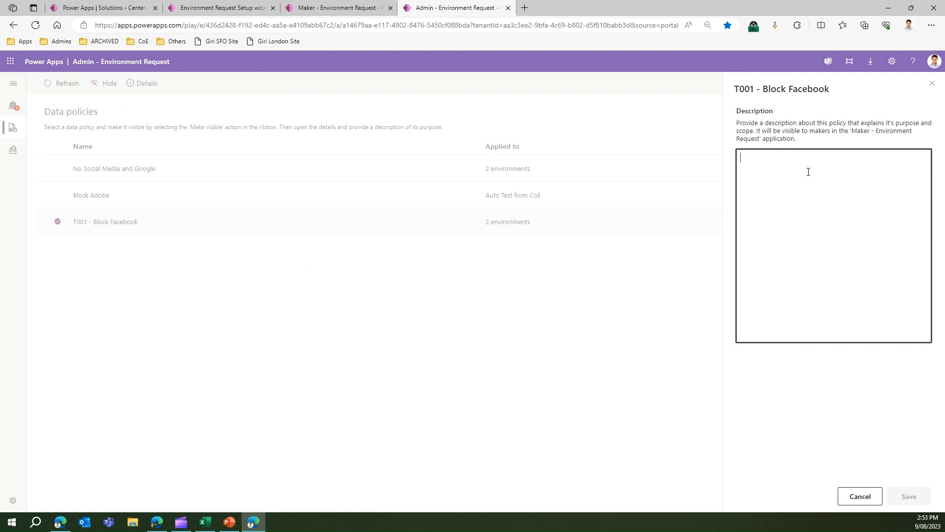
type("make v")
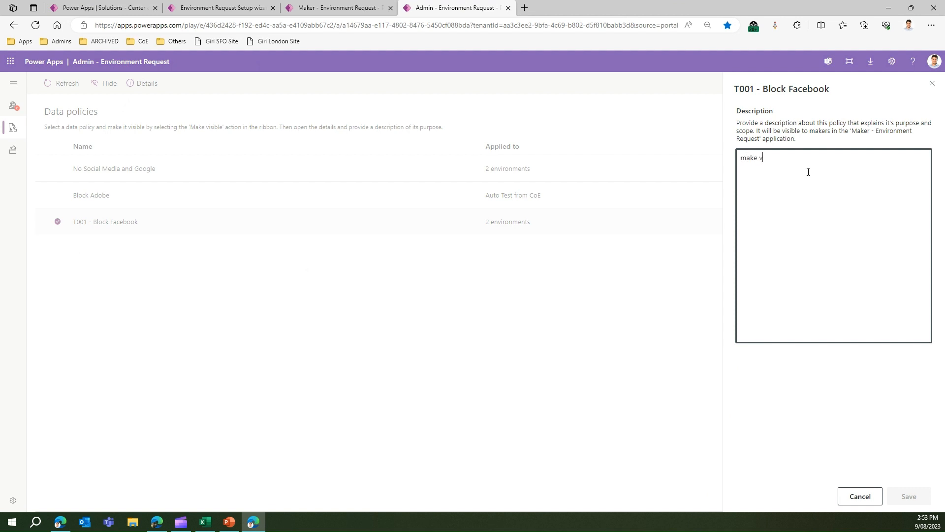
type("isible")
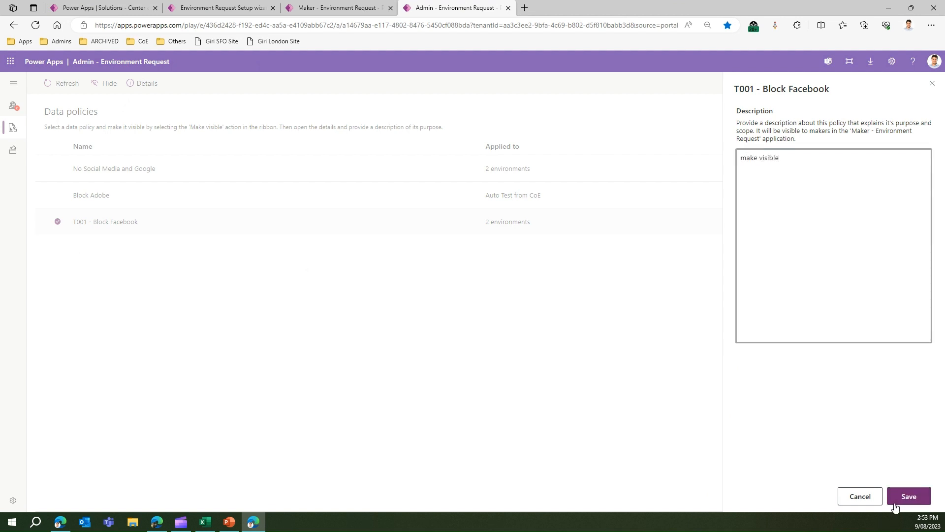
left_click(908, 496)
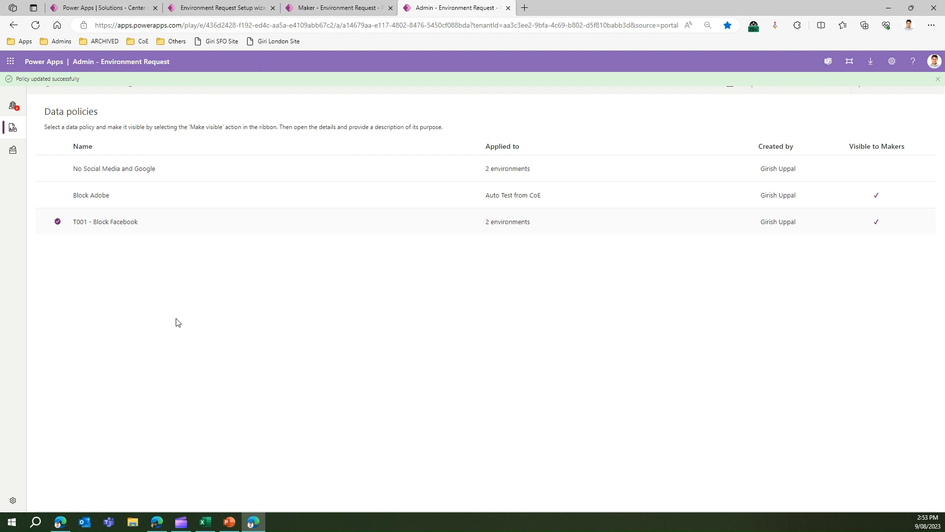
mouse_move(379, 99)
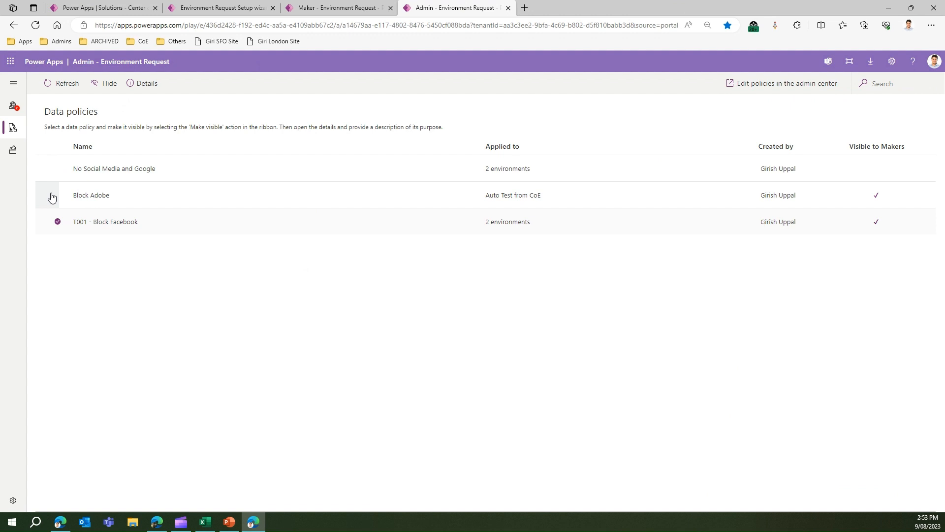
left_click(57, 195)
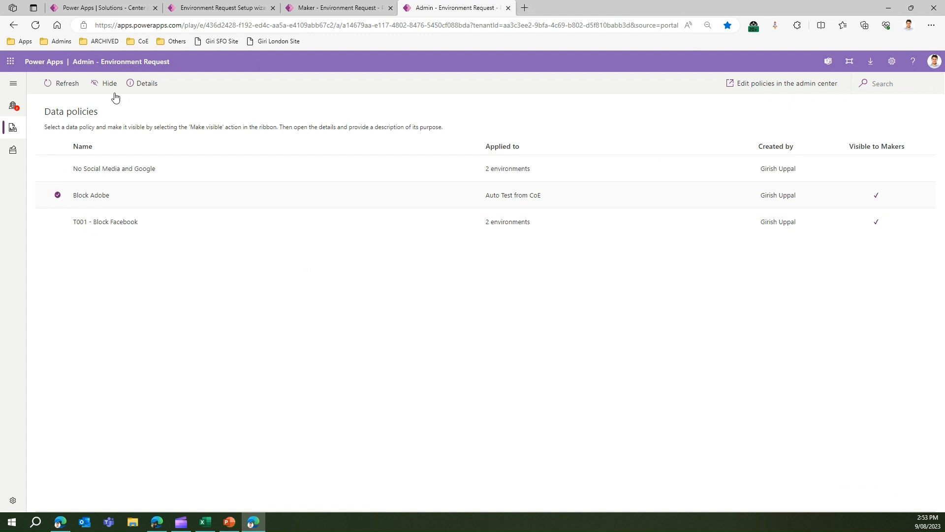
left_click(144, 83)
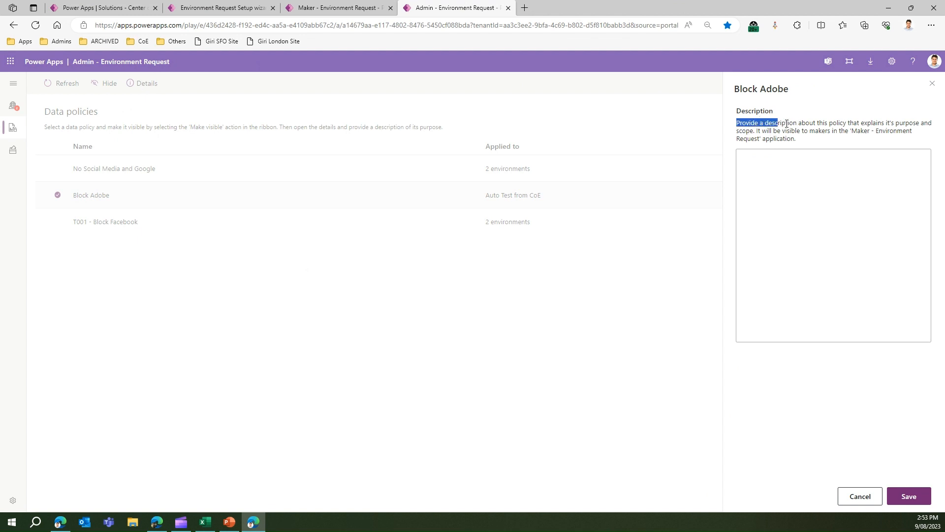
left_click_drag(777, 122, 898, 122)
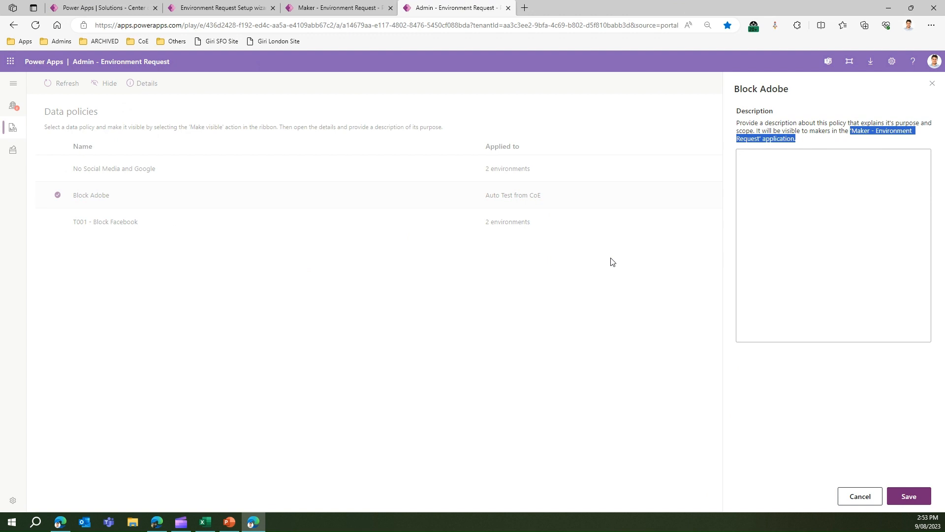
left_click(860, 495)
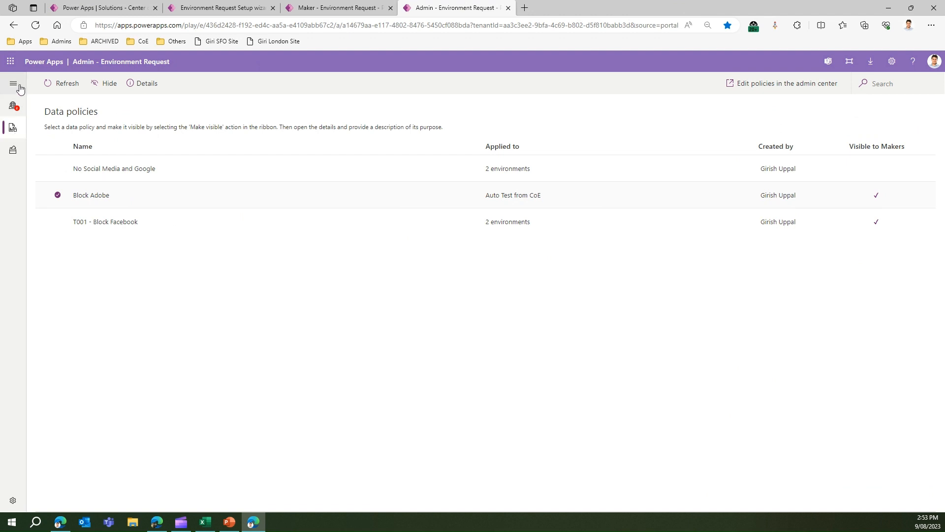
Step: Open DLP Policy Change Requests and review PCR-1004's details (Block Adobe, 'Just block')
left_click(16, 83)
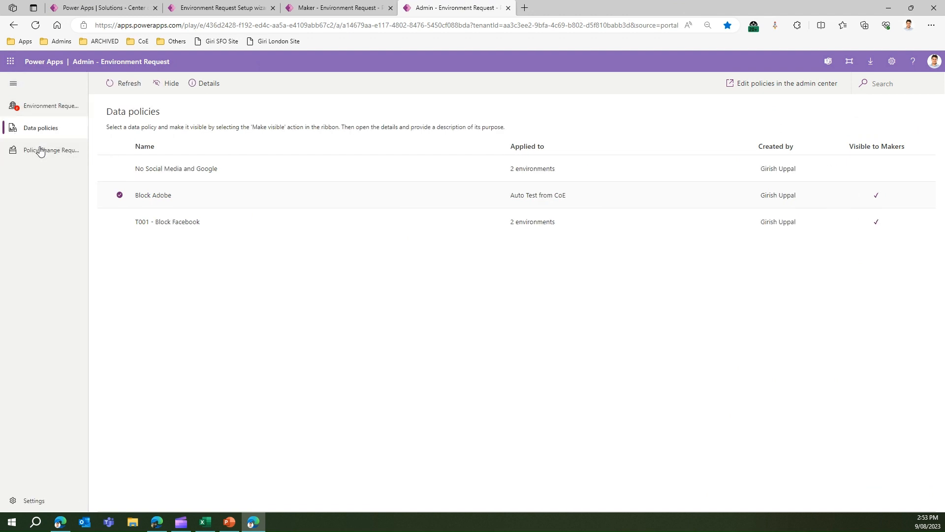
left_click(51, 149)
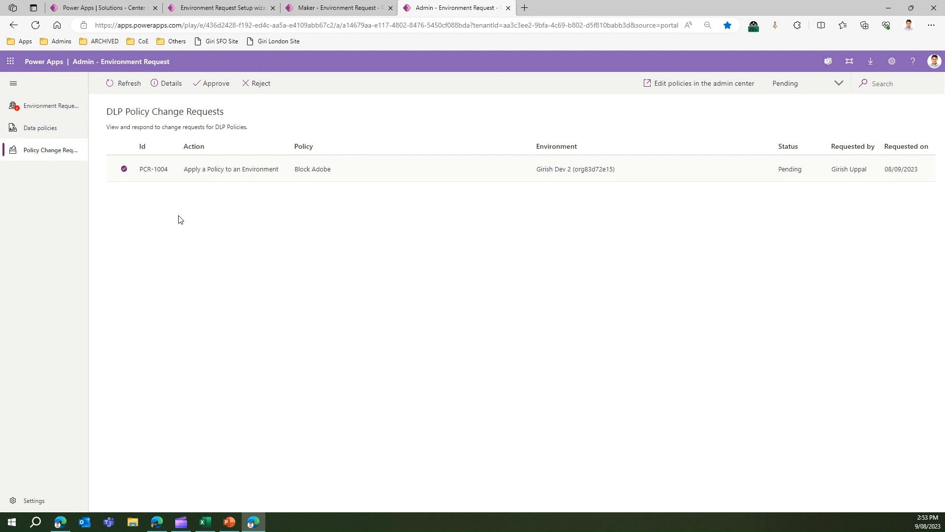
mouse_move(195, 215)
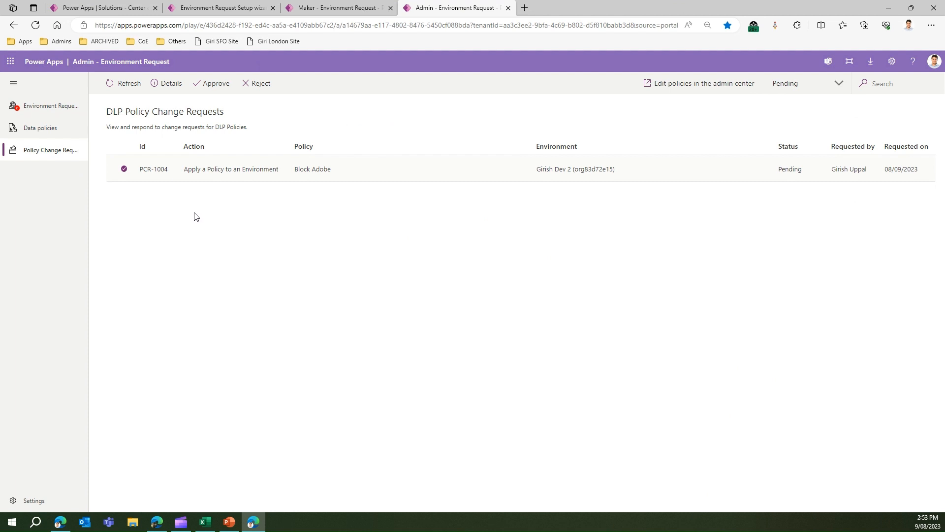
mouse_move(217, 193)
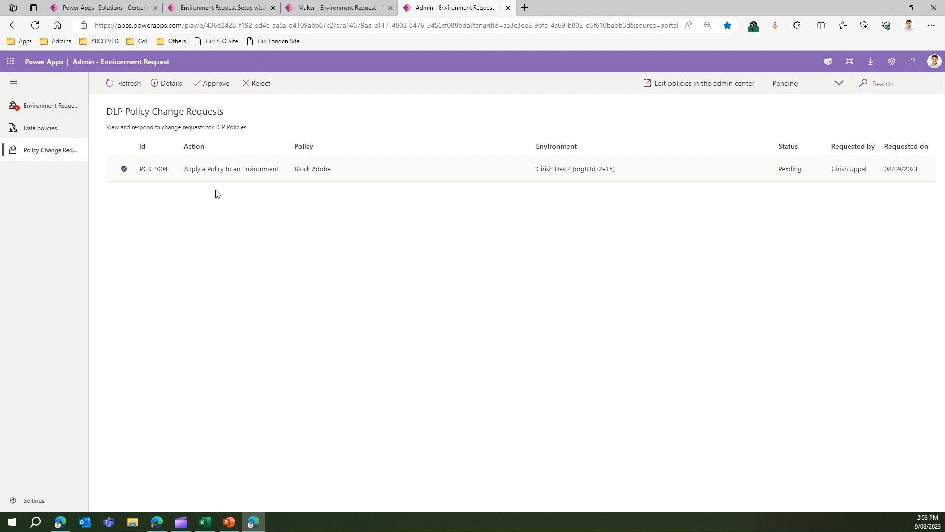
mouse_move(222, 178)
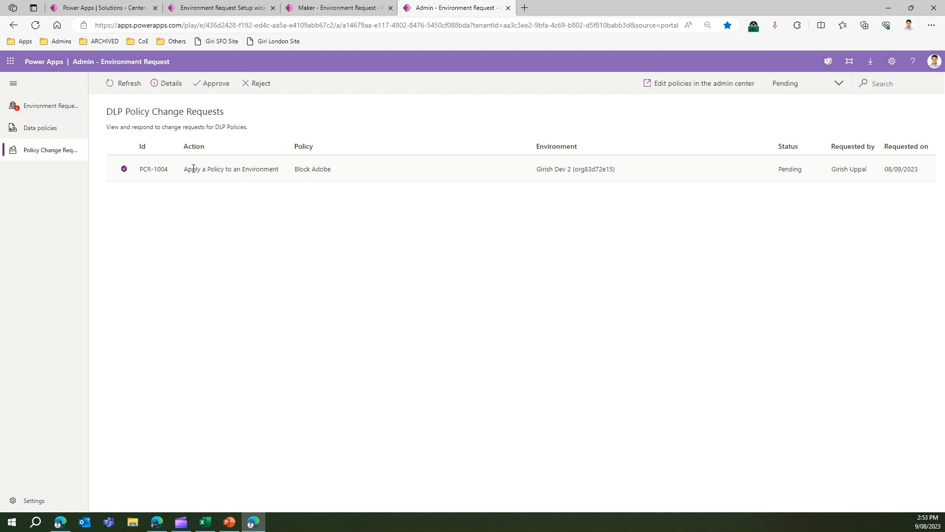
mouse_move(528, 172)
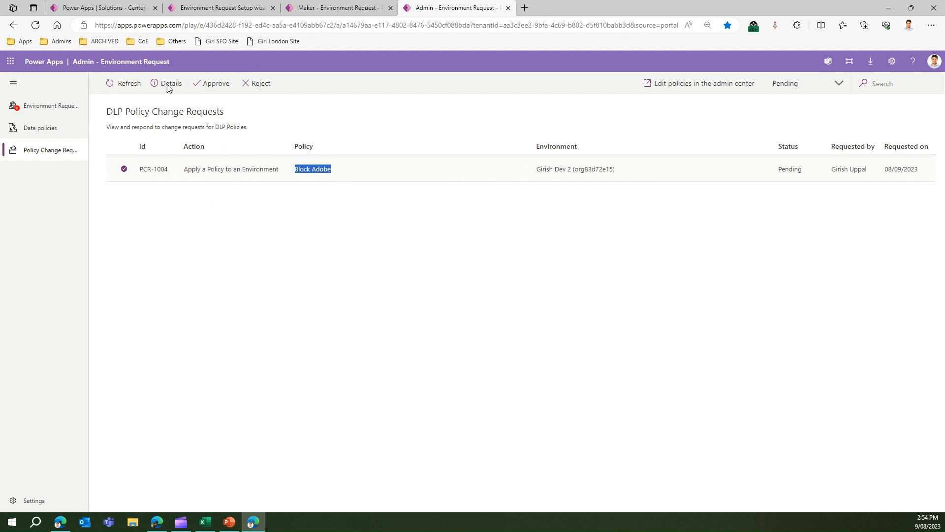
left_click(172, 82)
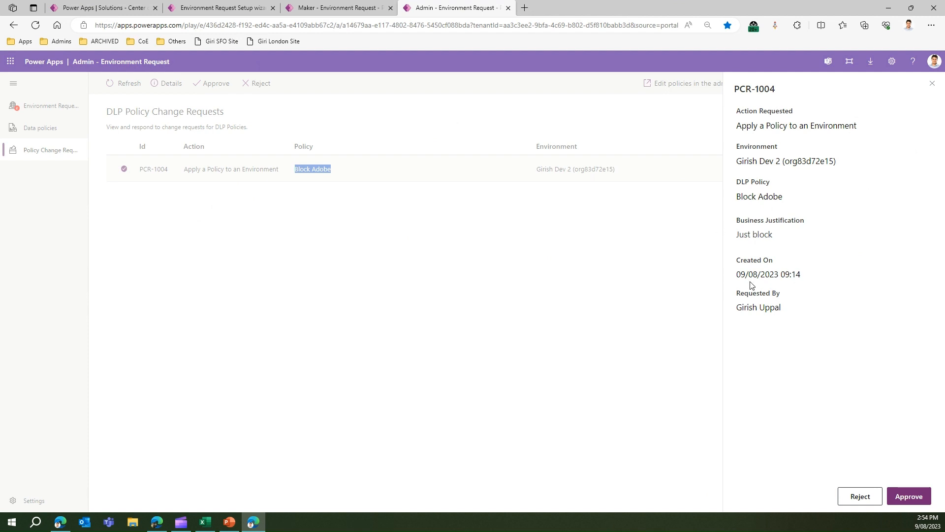
mouse_move(886, 486)
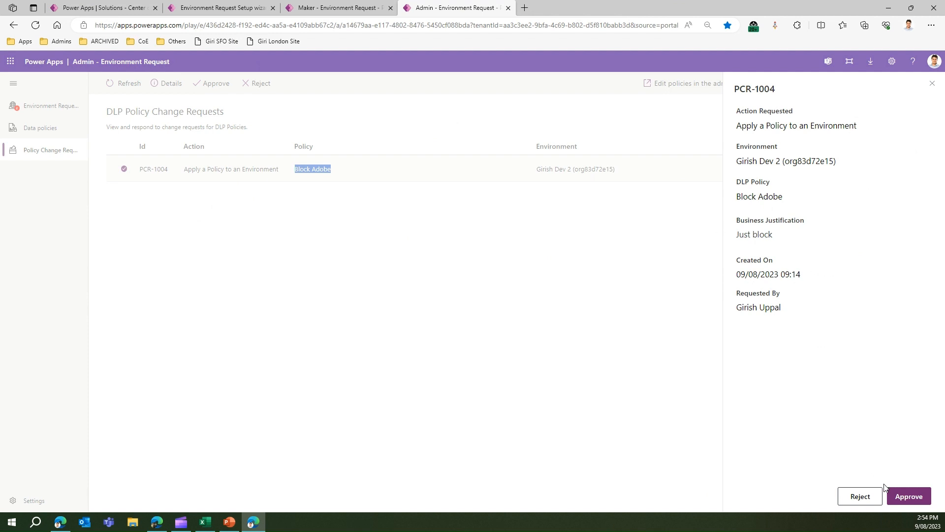
mouse_move(932, 82)
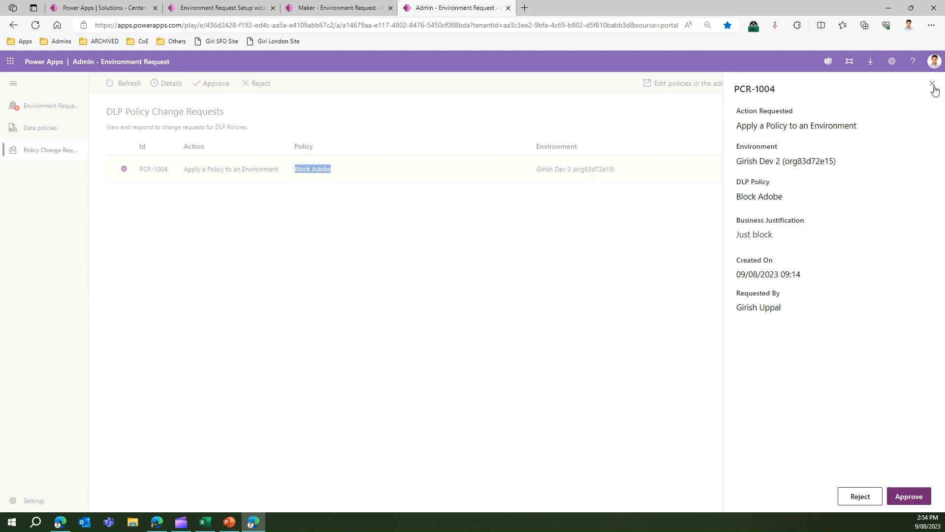
left_click(932, 83)
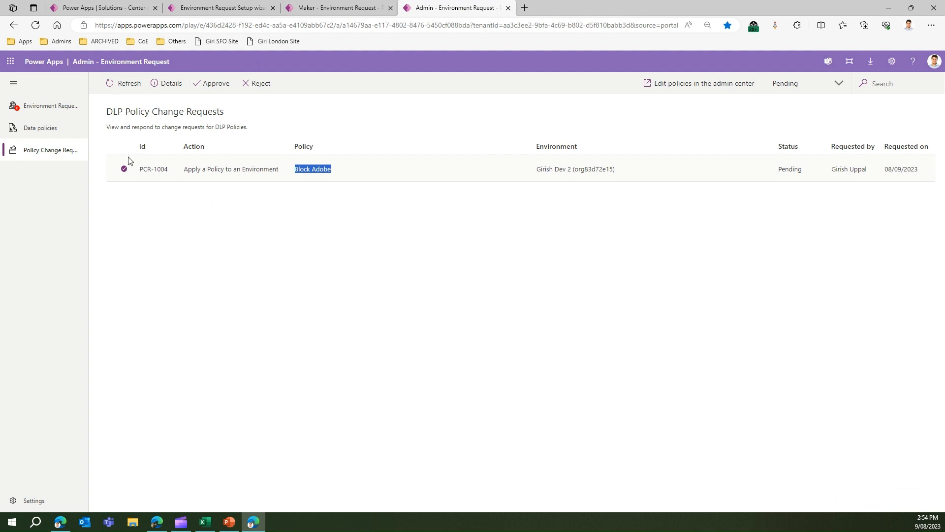
mouse_move(284, 87)
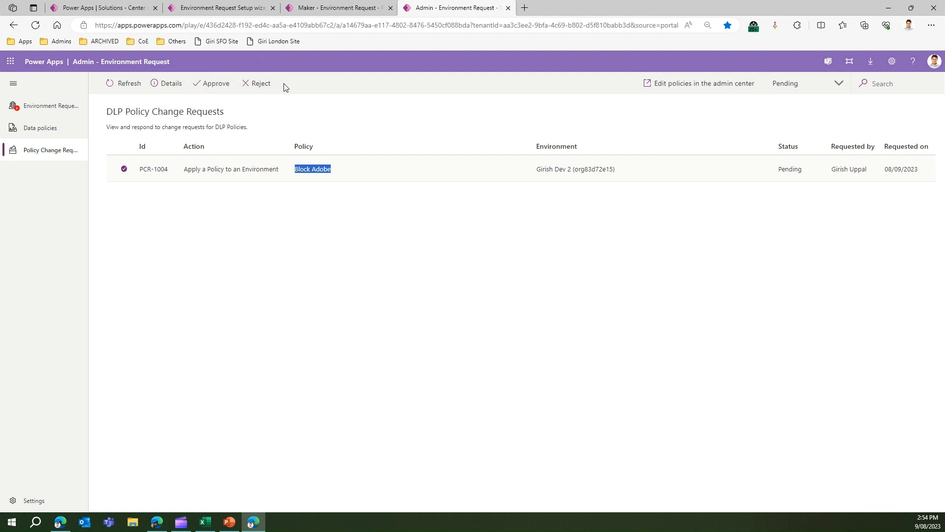
mouse_move(676, 89)
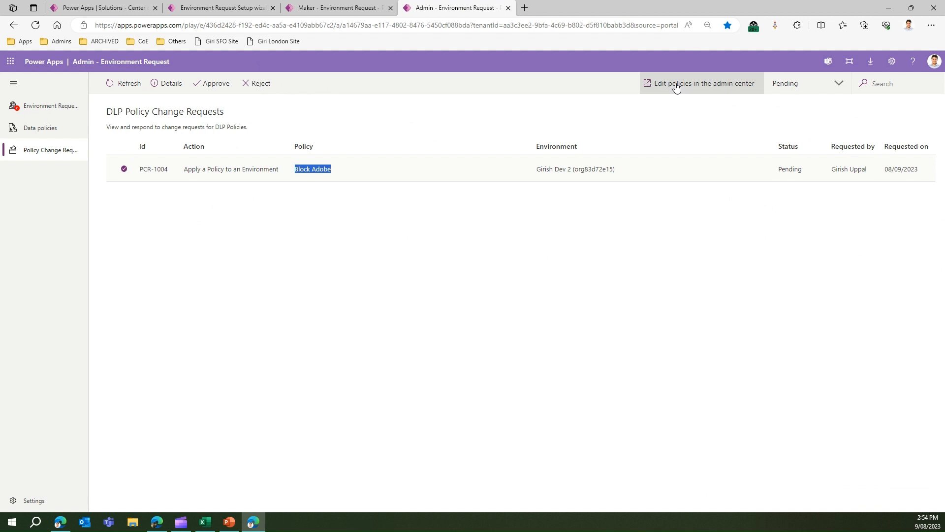
mouse_move(688, 80)
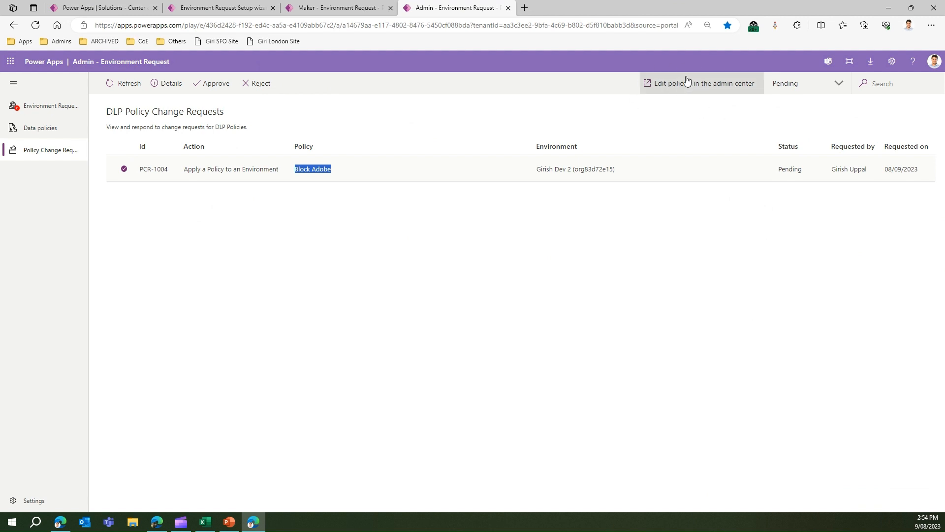
mouse_move(680, 87)
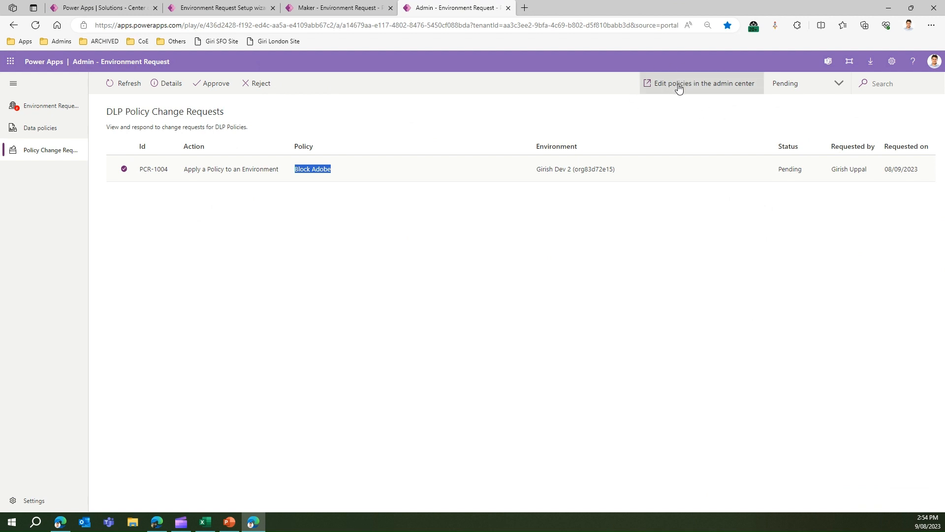
mouse_move(674, 92)
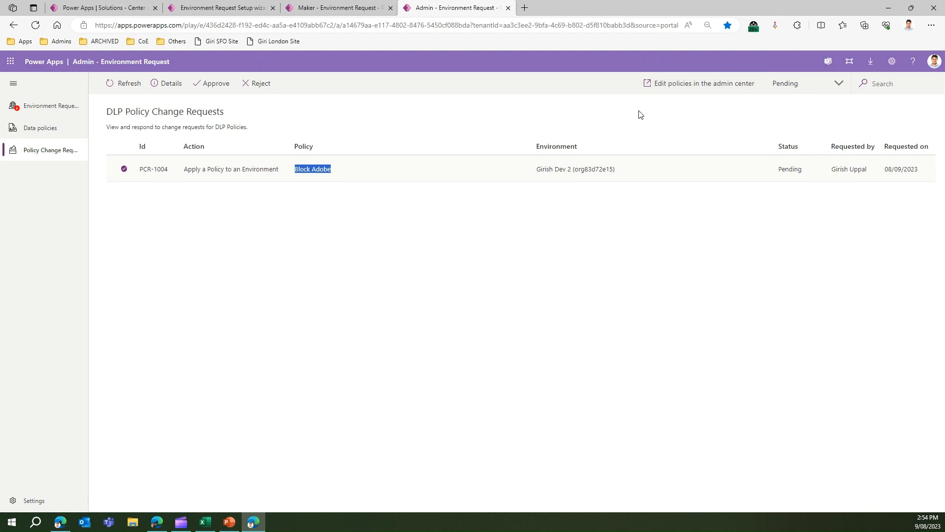
mouse_move(205, 295)
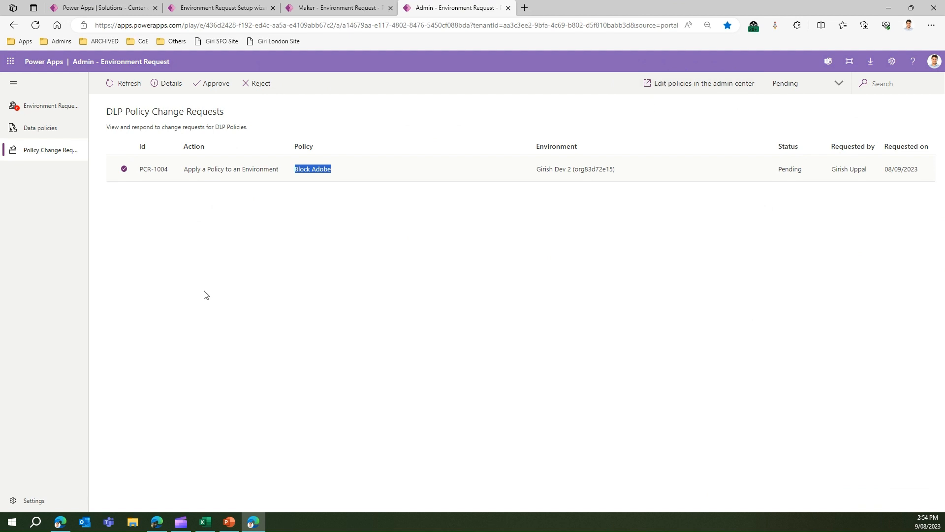
mouse_move(145, 242)
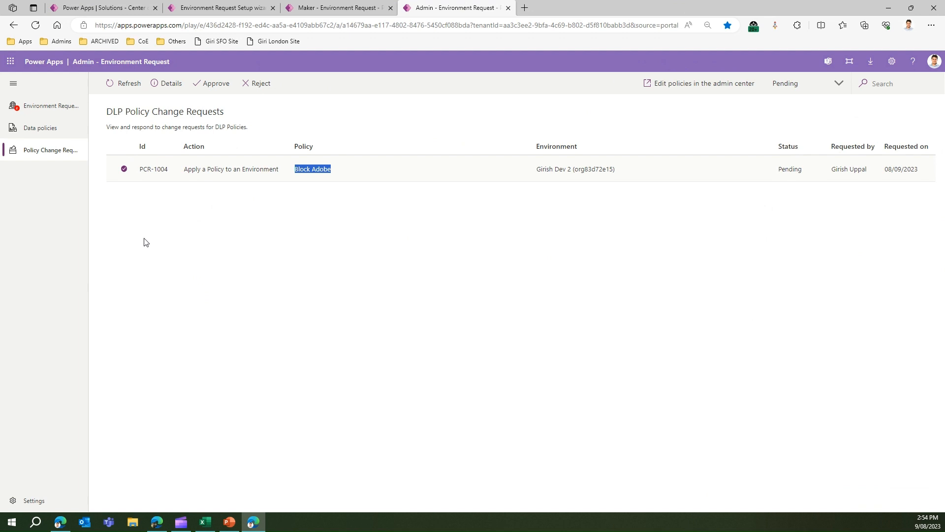